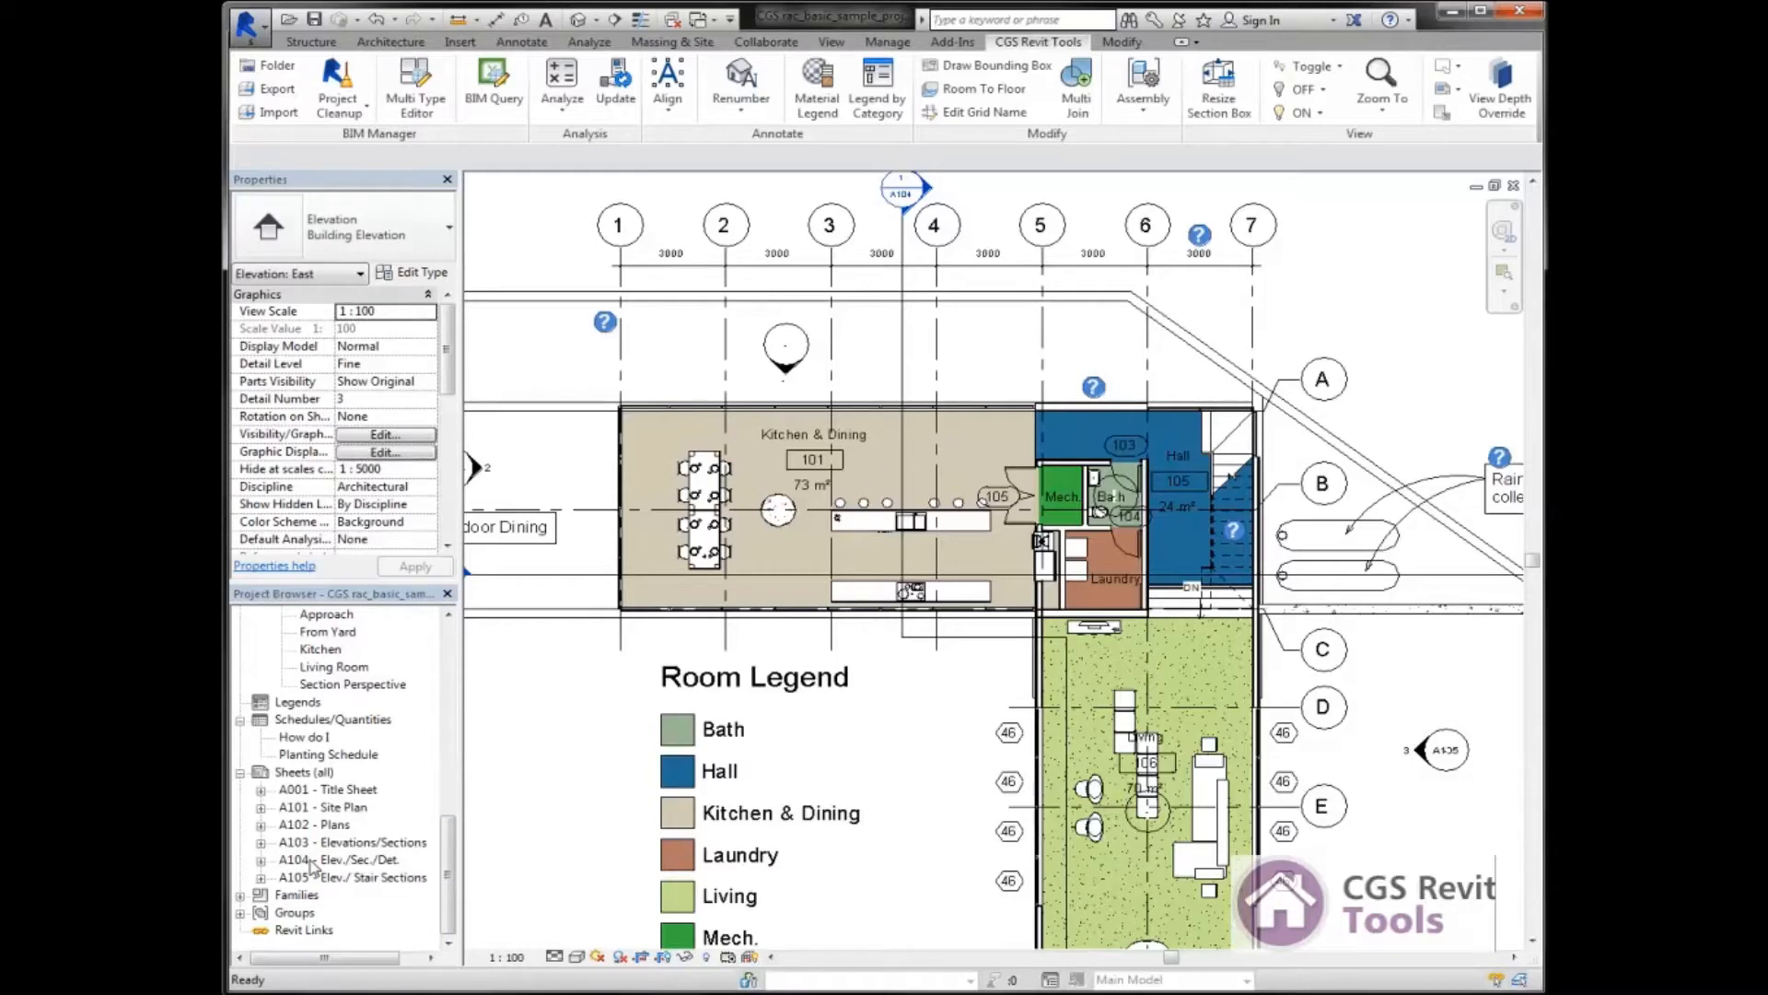
pyautogui.moveTo(470, 821)
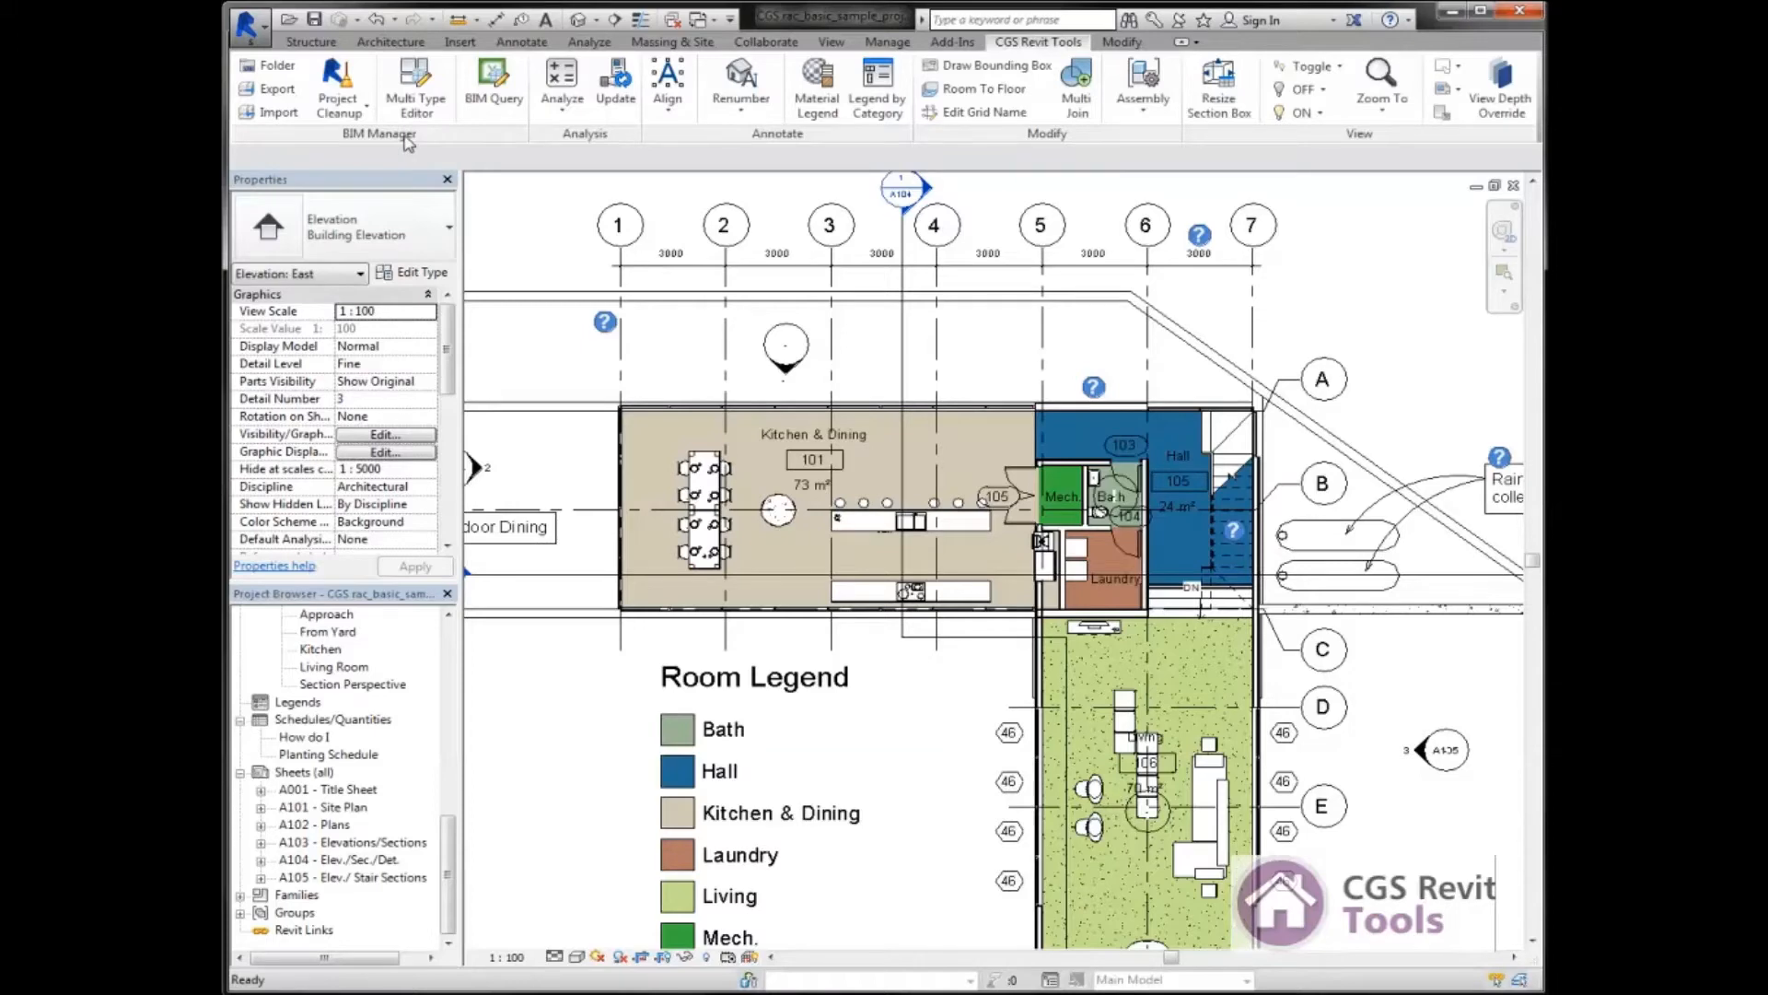
pyautogui.moveTo(493, 85)
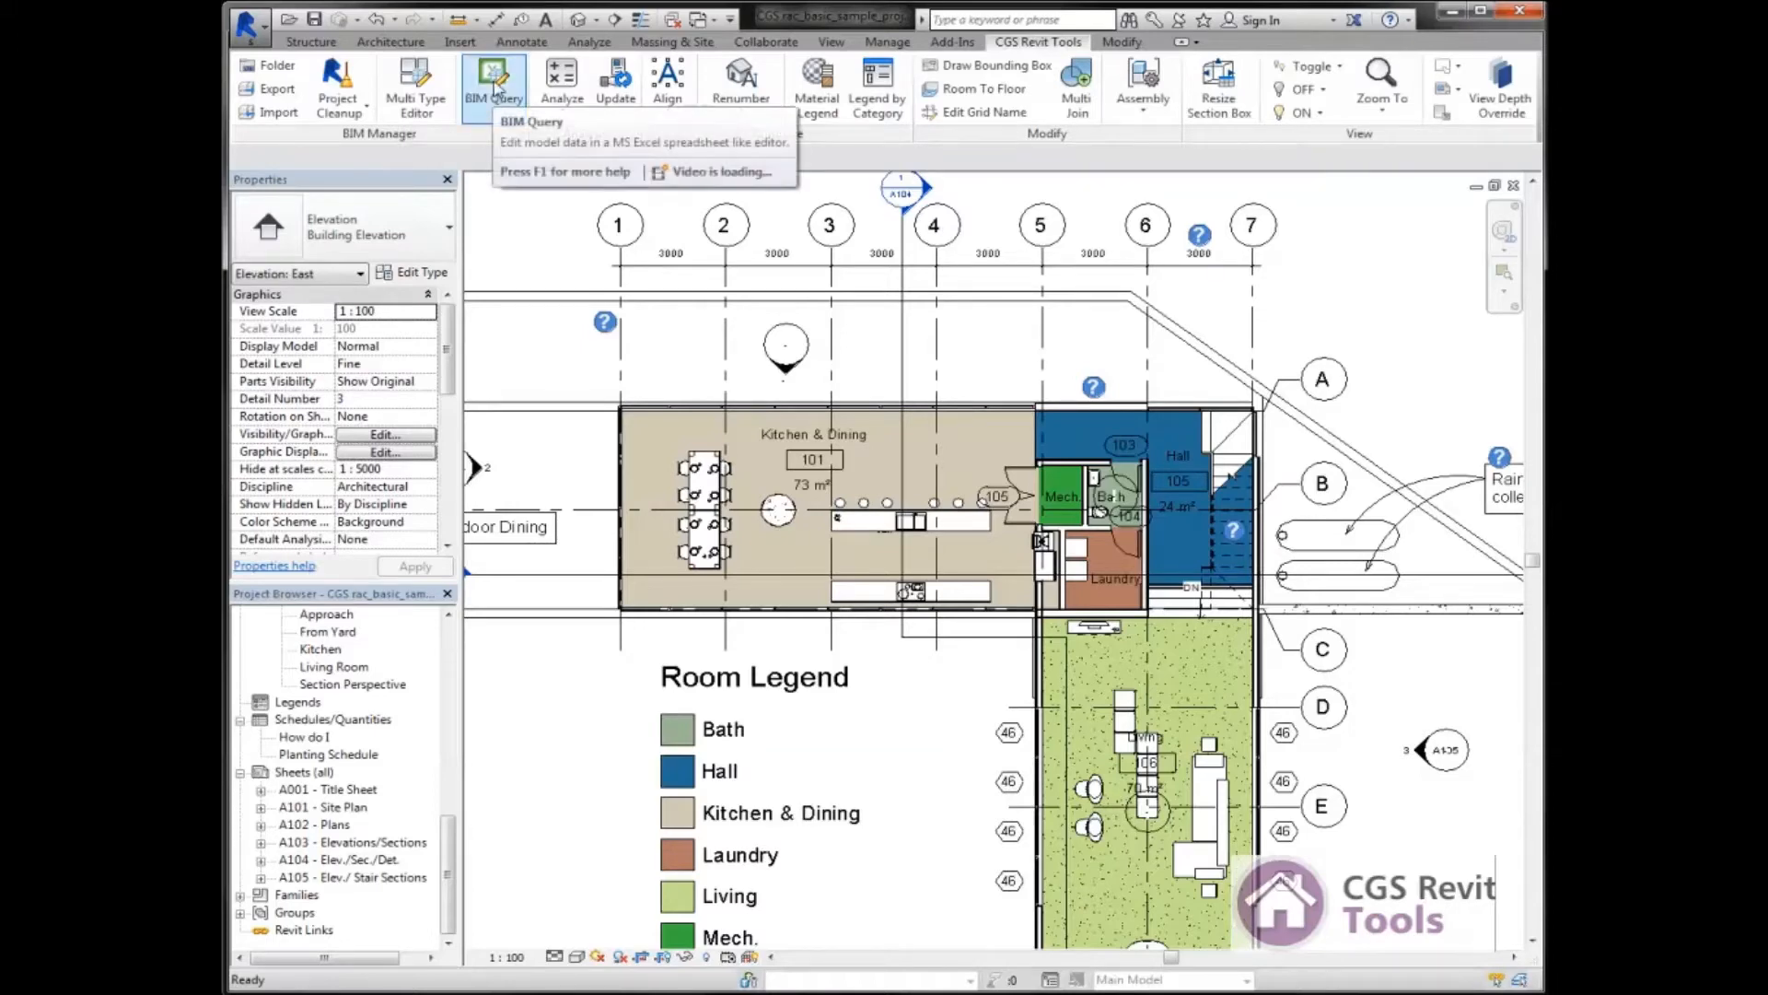
# Launch BIM Query from the CGS Revit Tools ribbon to show model data as a spreadsheet.
pyautogui.click(493, 81)
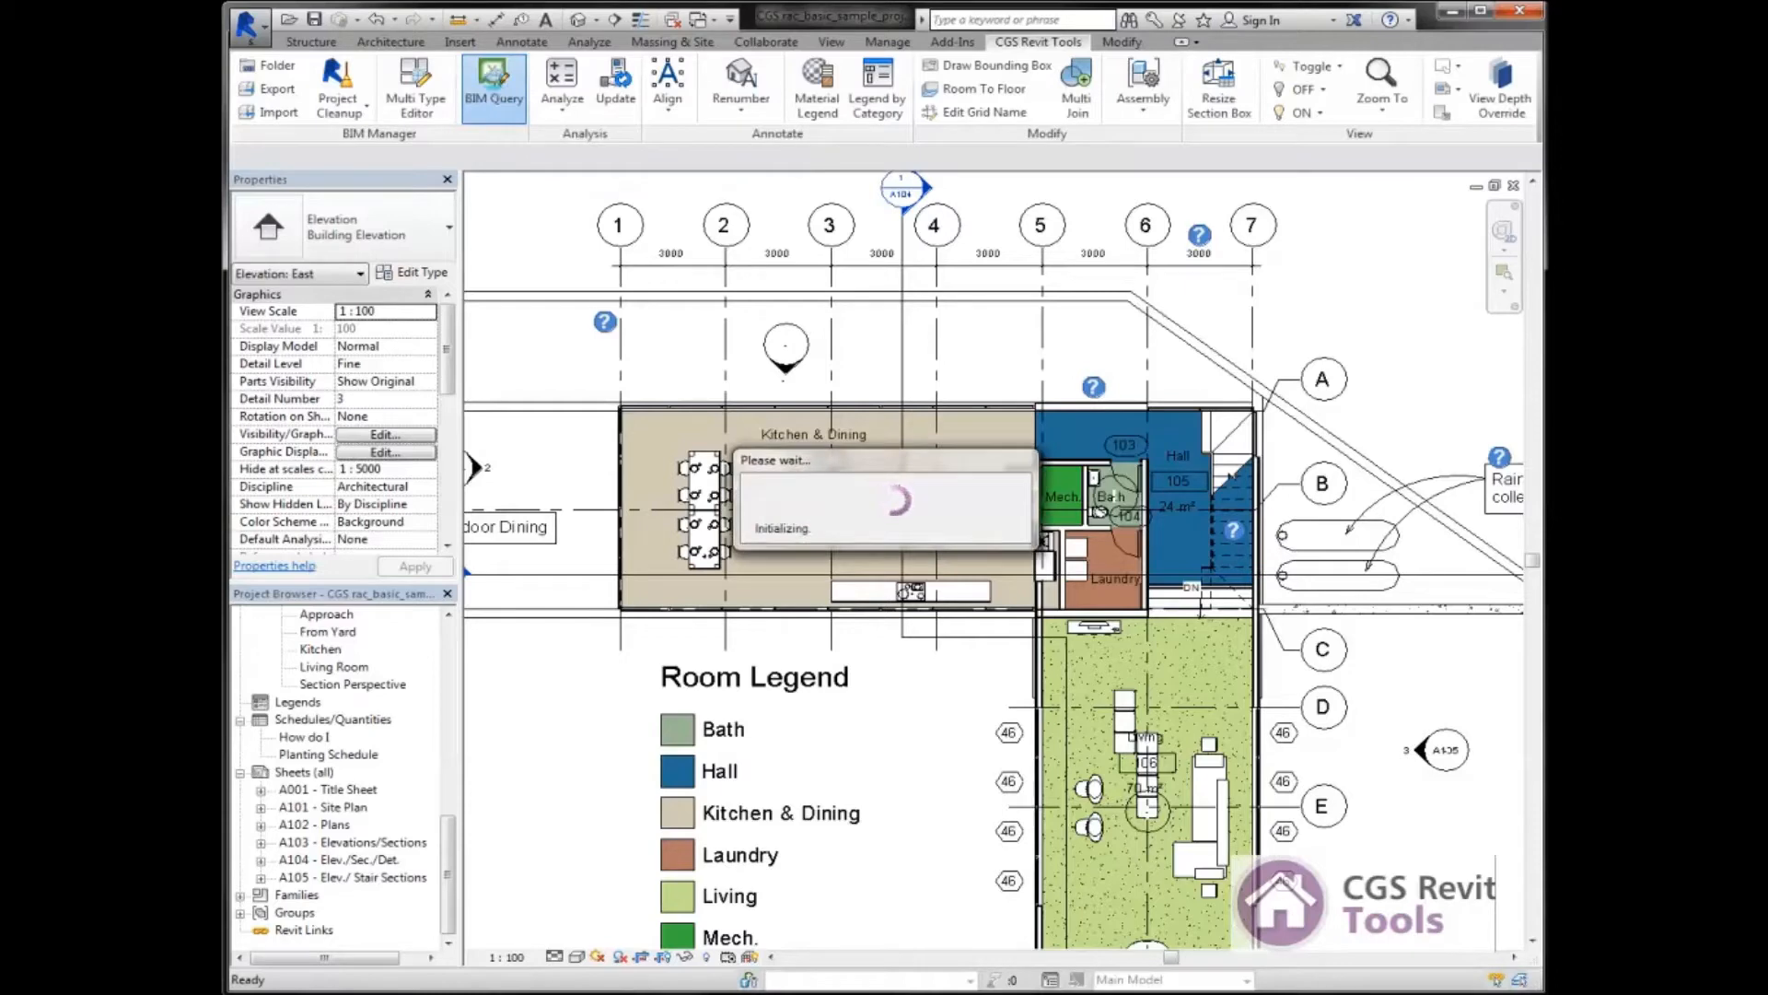
pyautogui.click(494, 89)
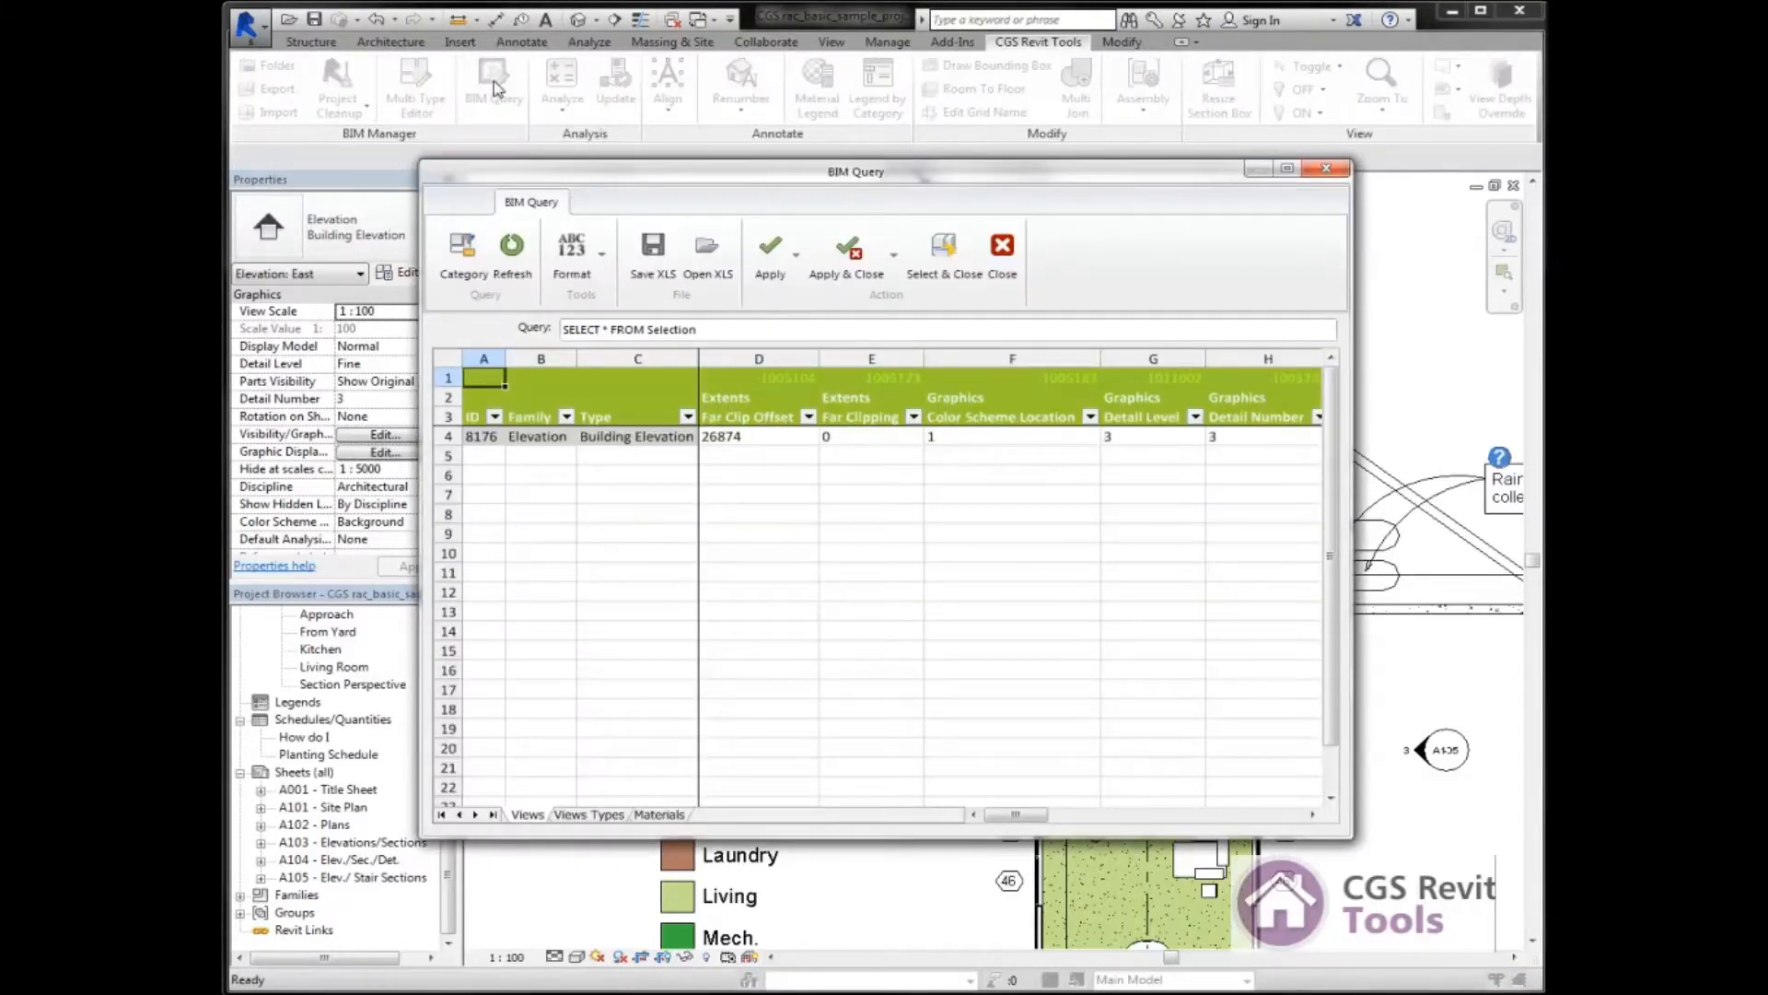
pyautogui.moveTo(676, 499)
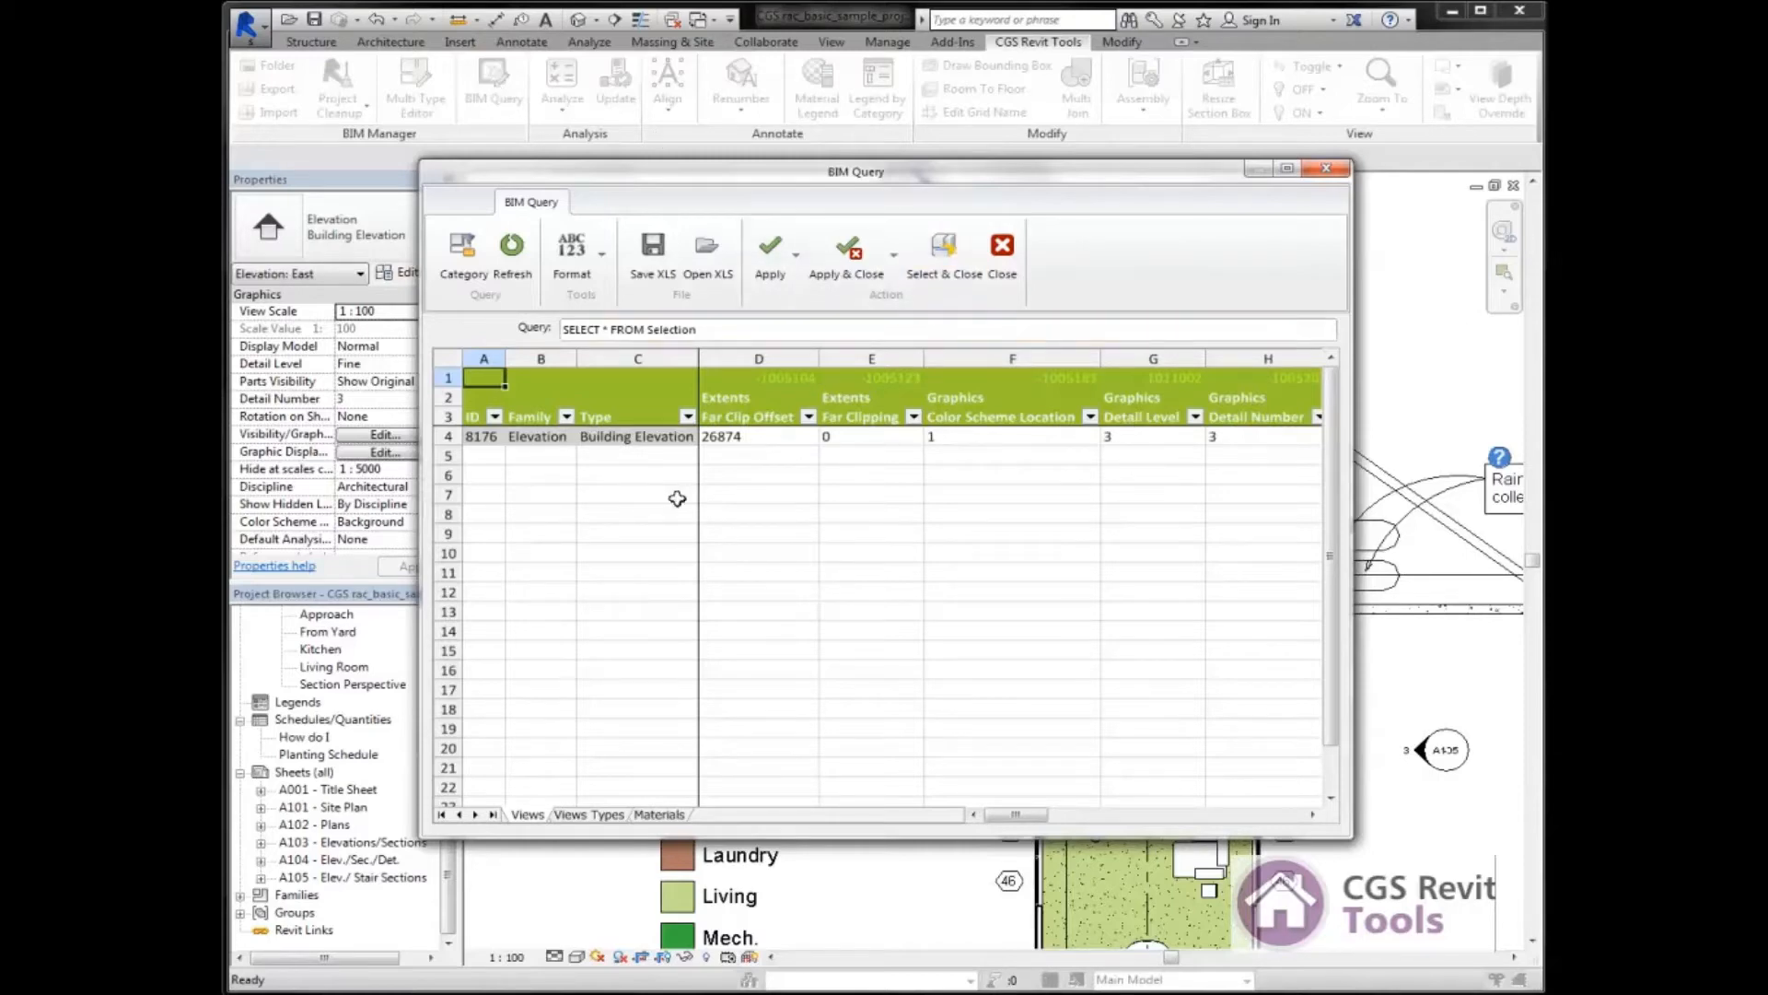
pyautogui.moveTo(927, 696)
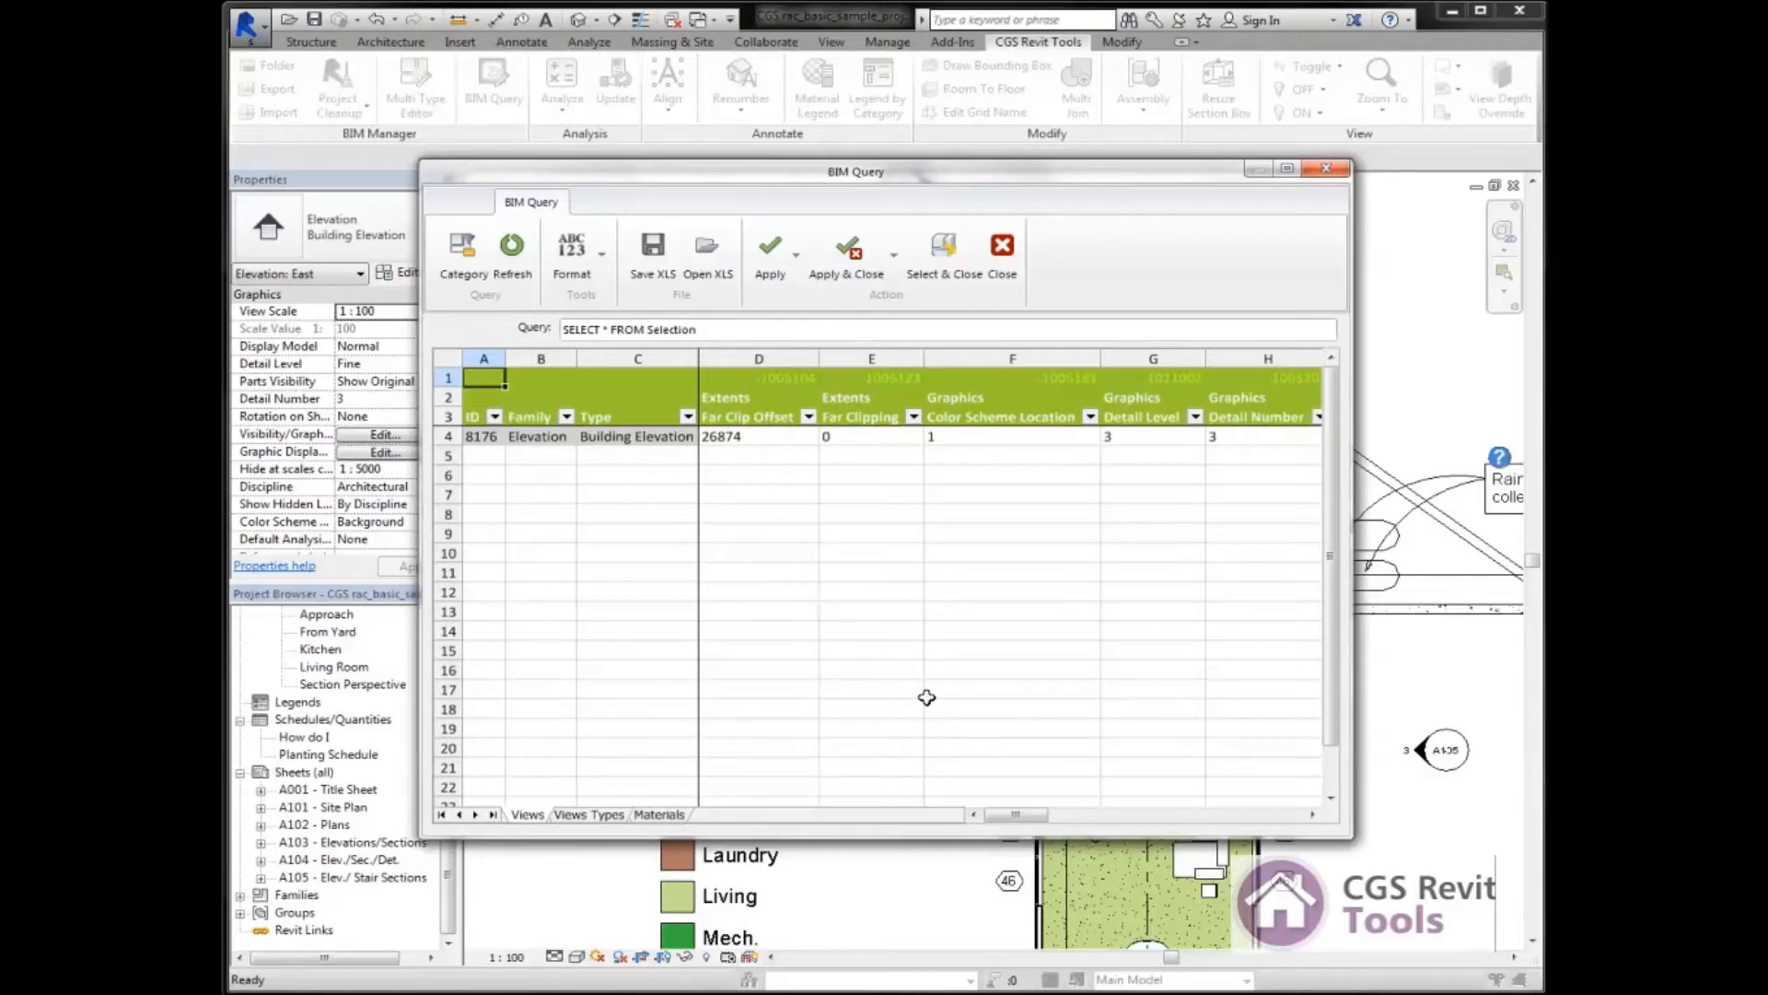
pyautogui.moveTo(787, 560)
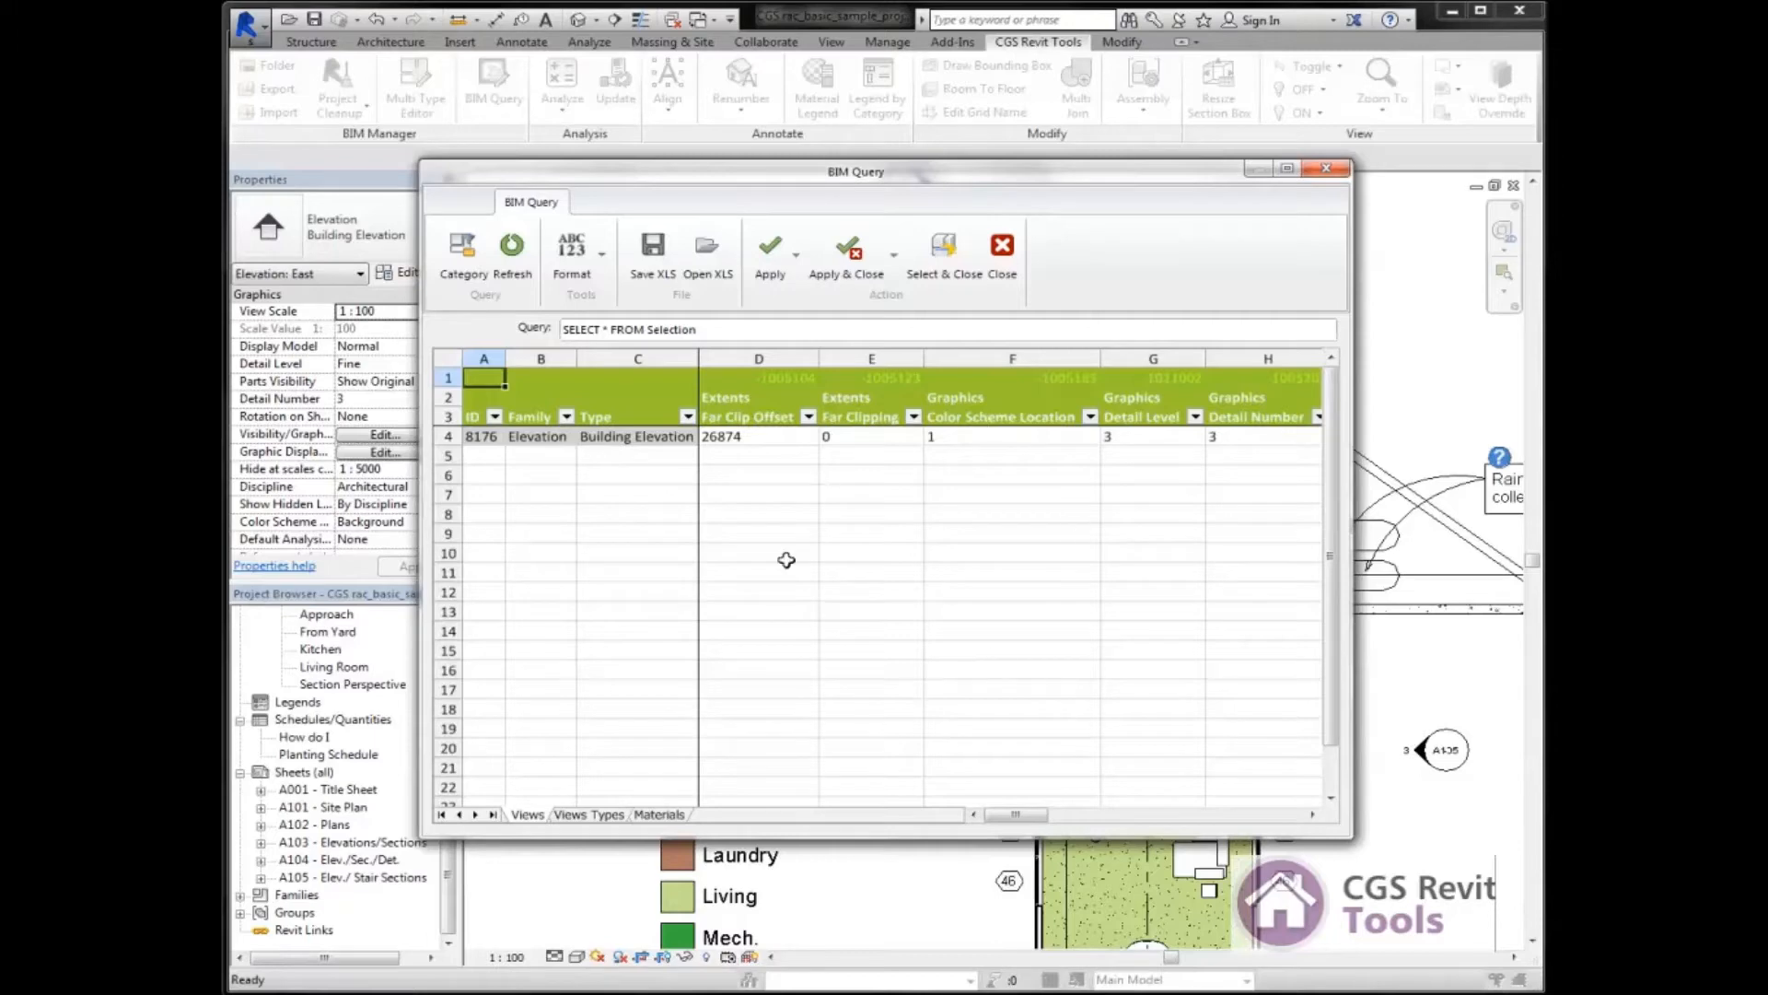
pyautogui.moveTo(860, 628)
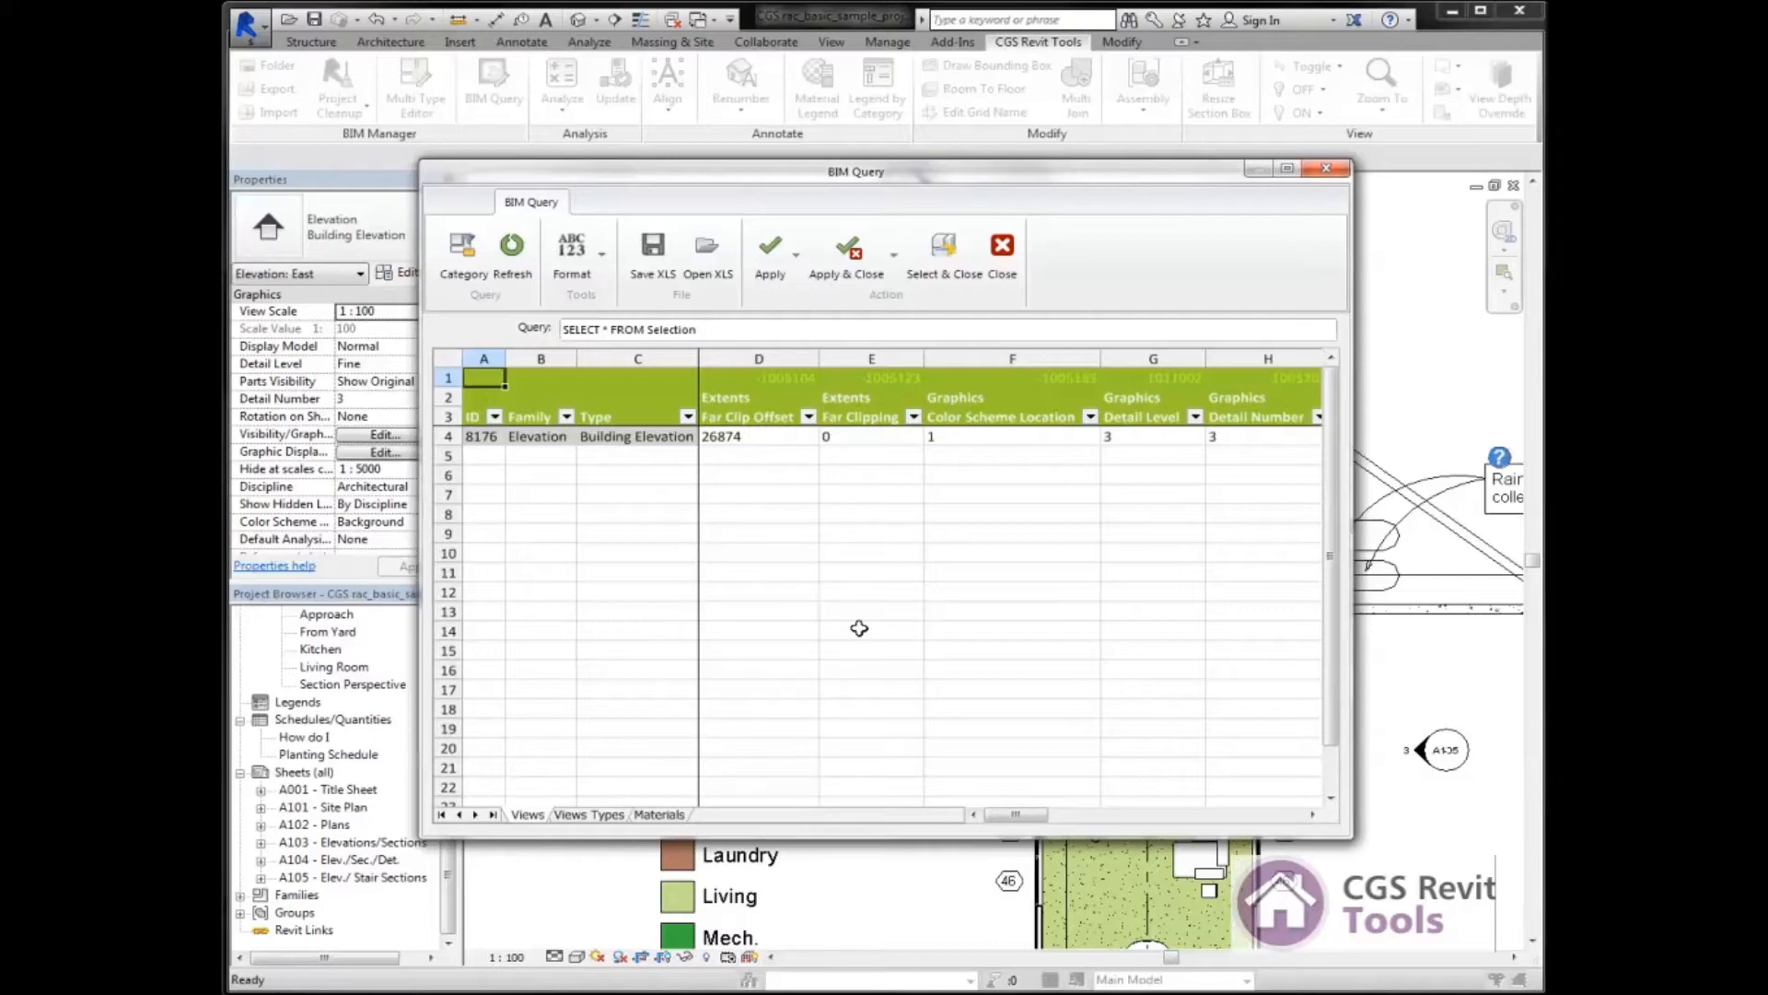
pyautogui.moveTo(886, 628)
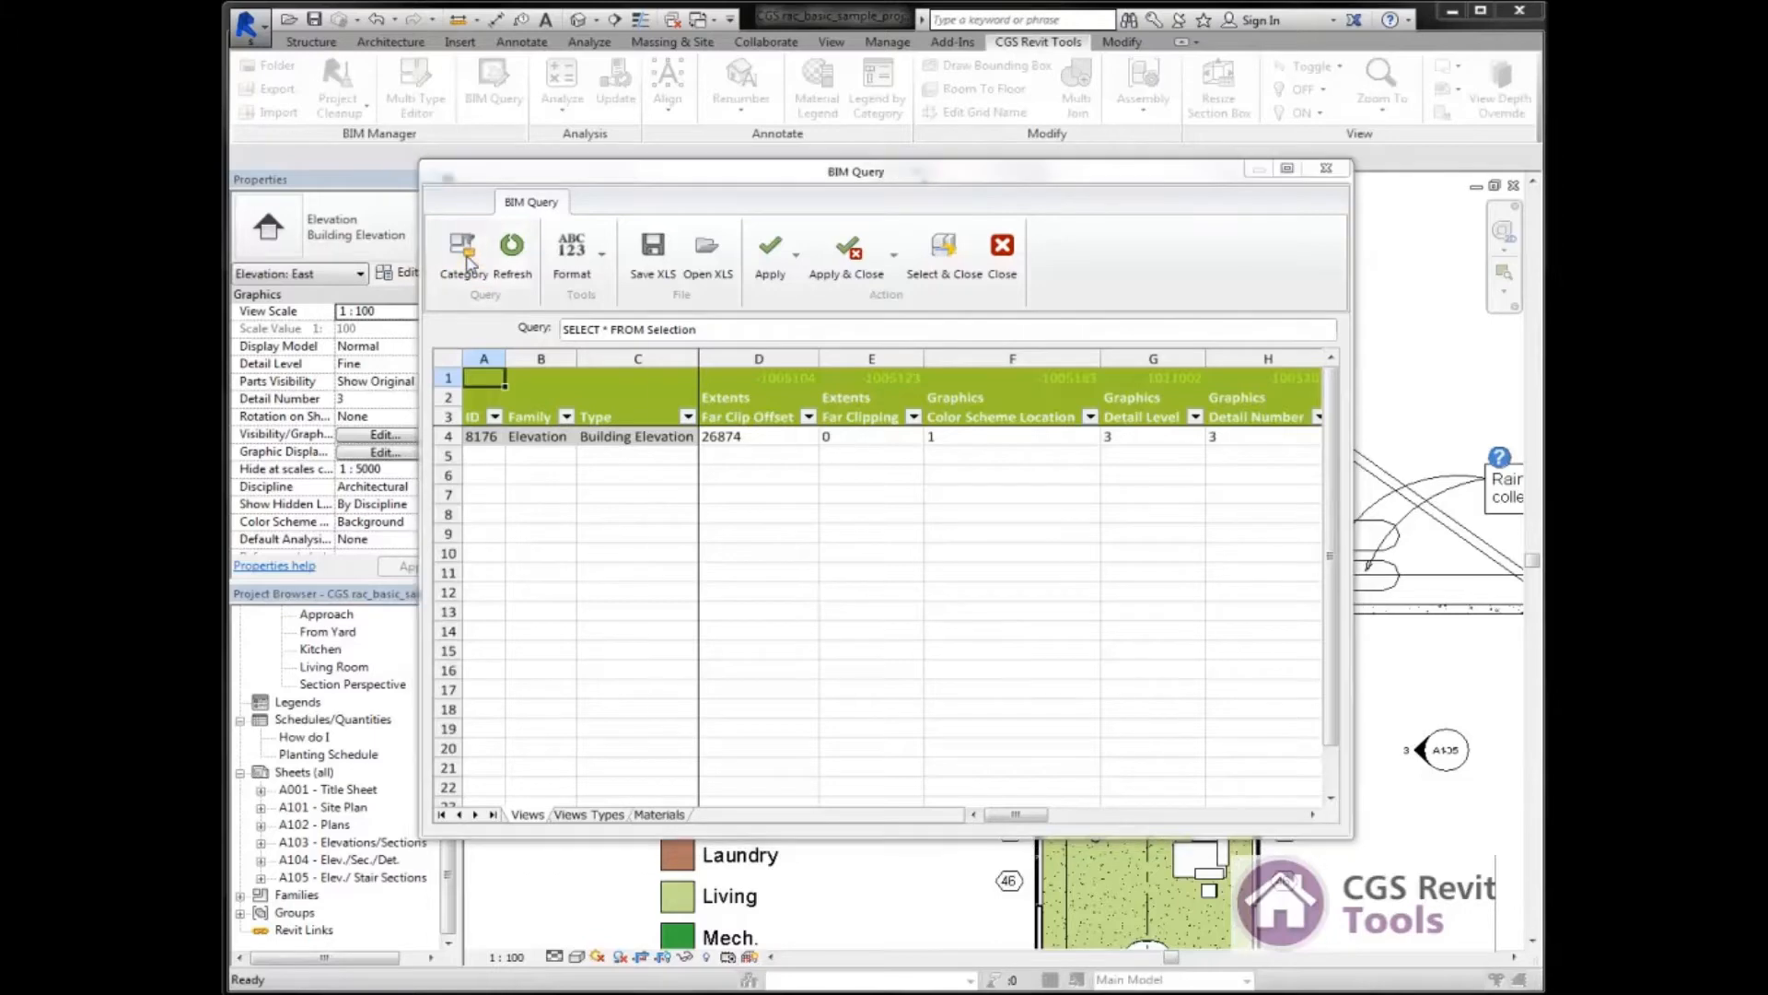
# In Select Categories, filter for 'sh' and include the Sheets category, expanding its instance parameters.
pyautogui.click(462, 254)
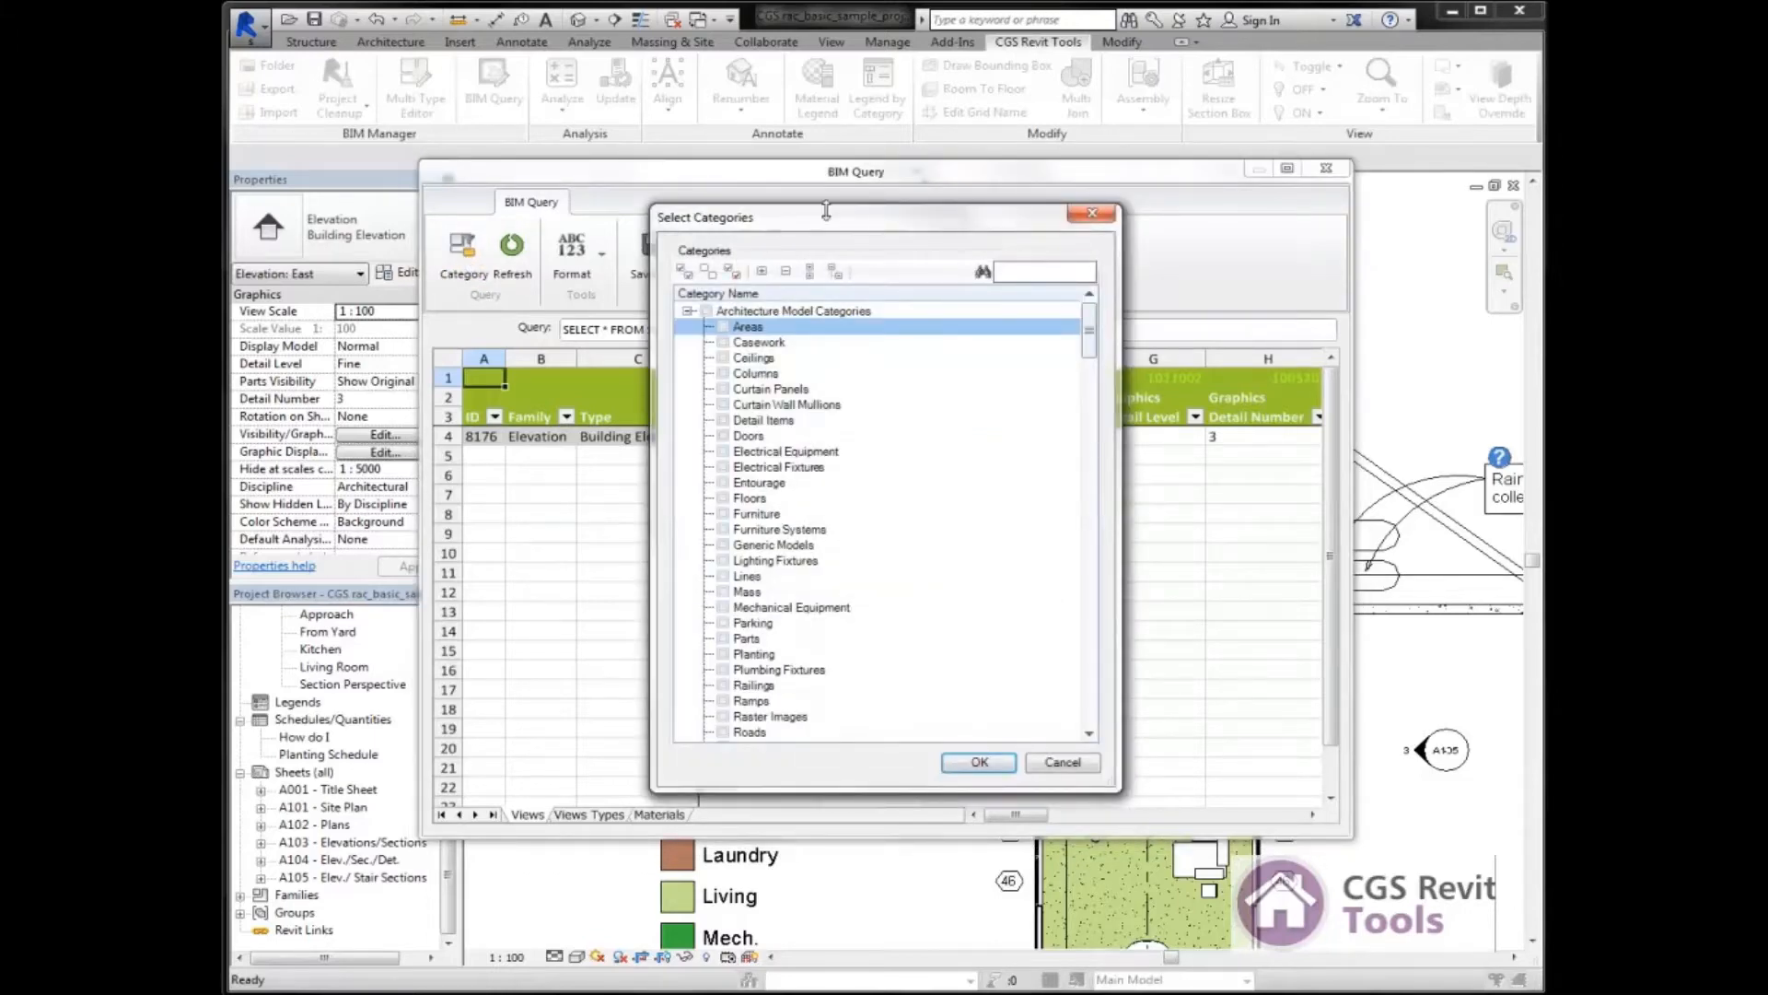
pyautogui.moveTo(787, 260)
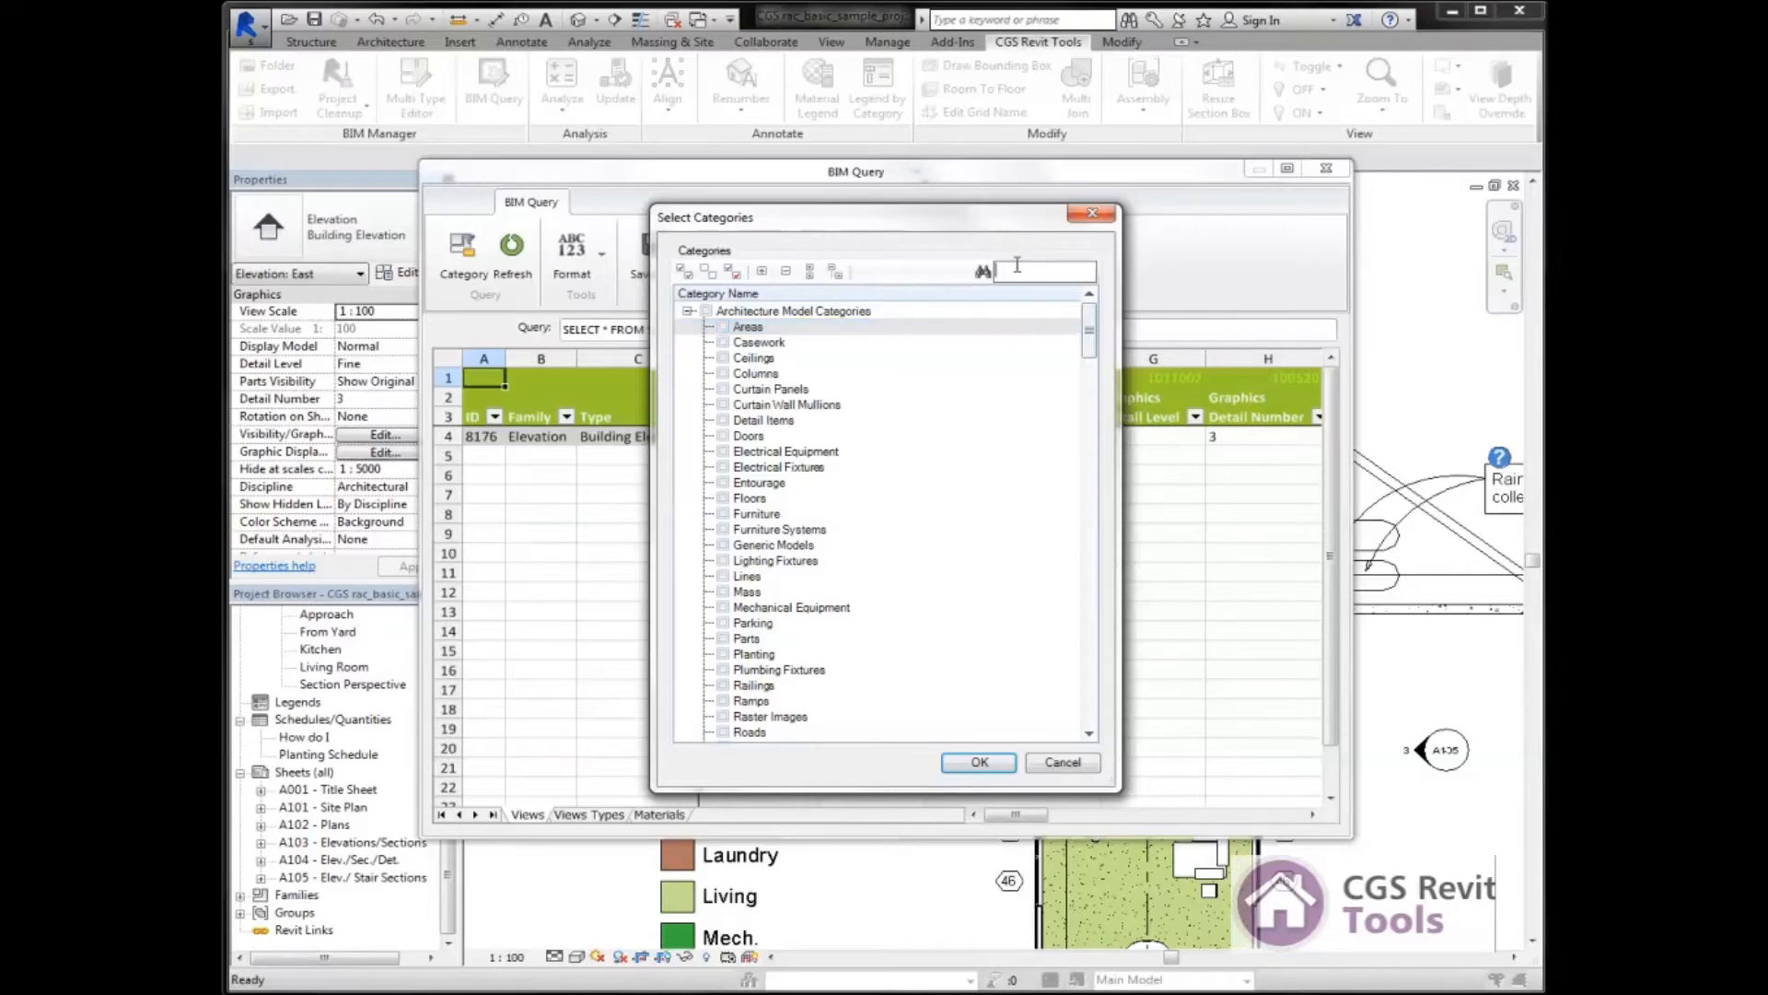
pyautogui.write('she')
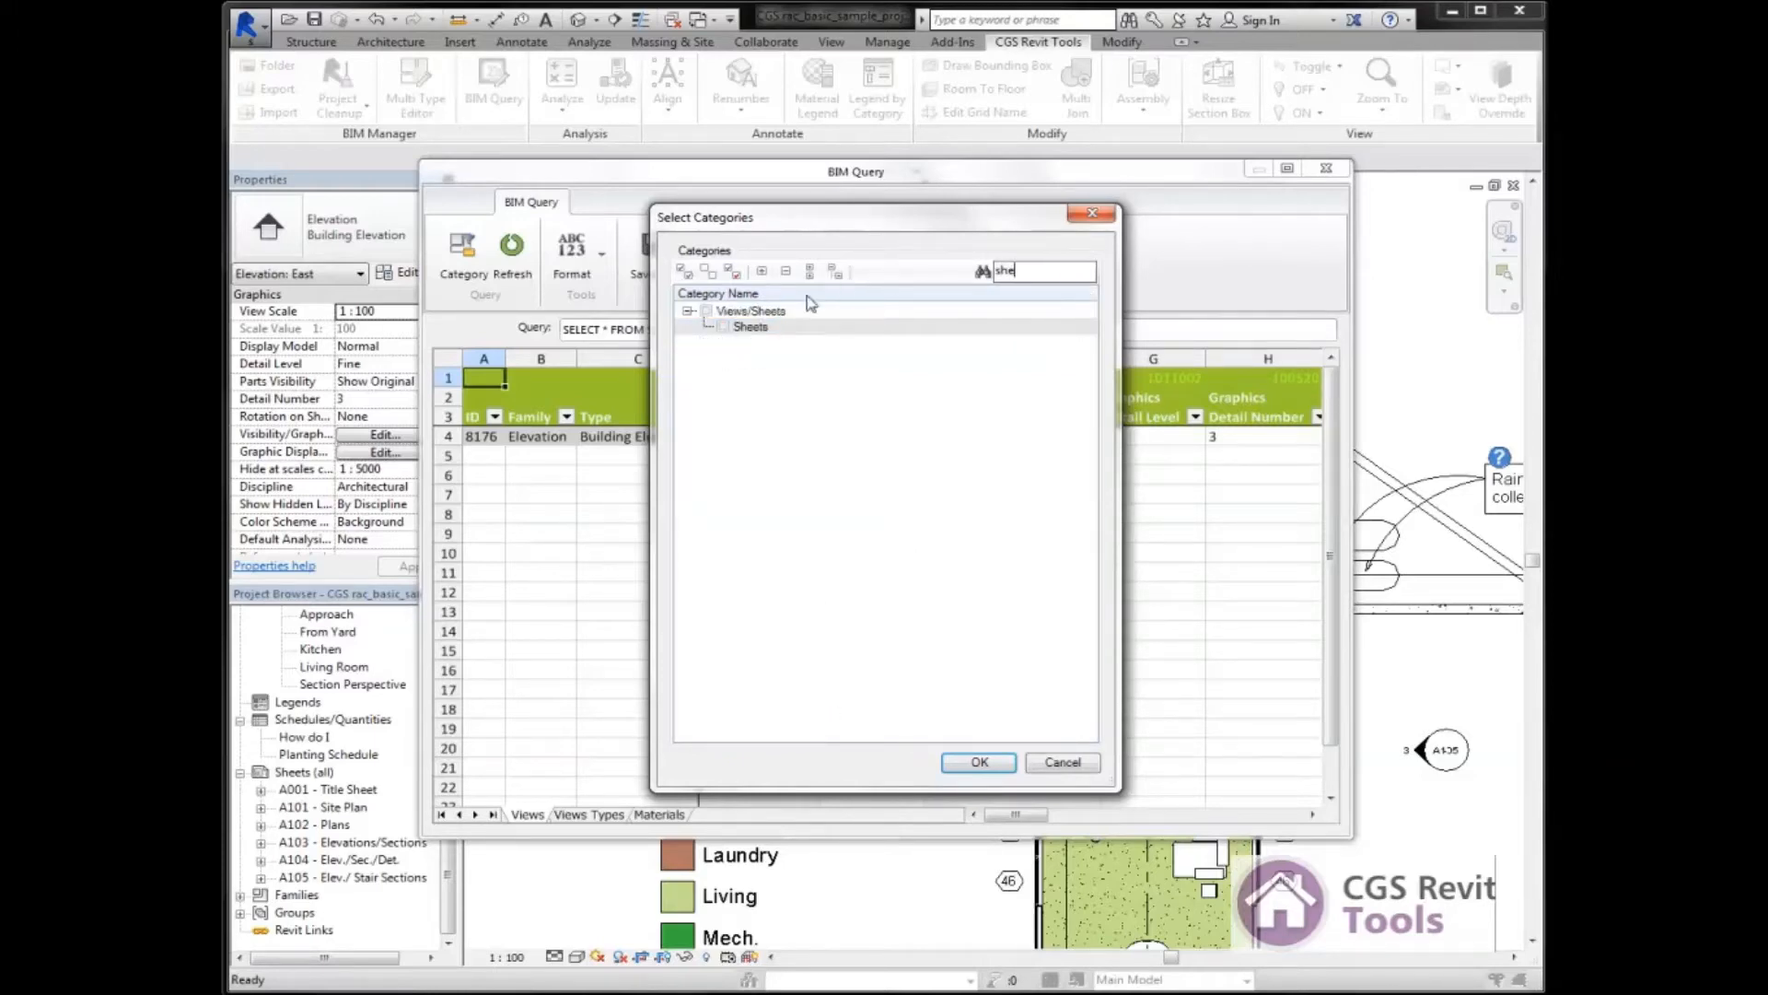
pyautogui.click(750, 326)
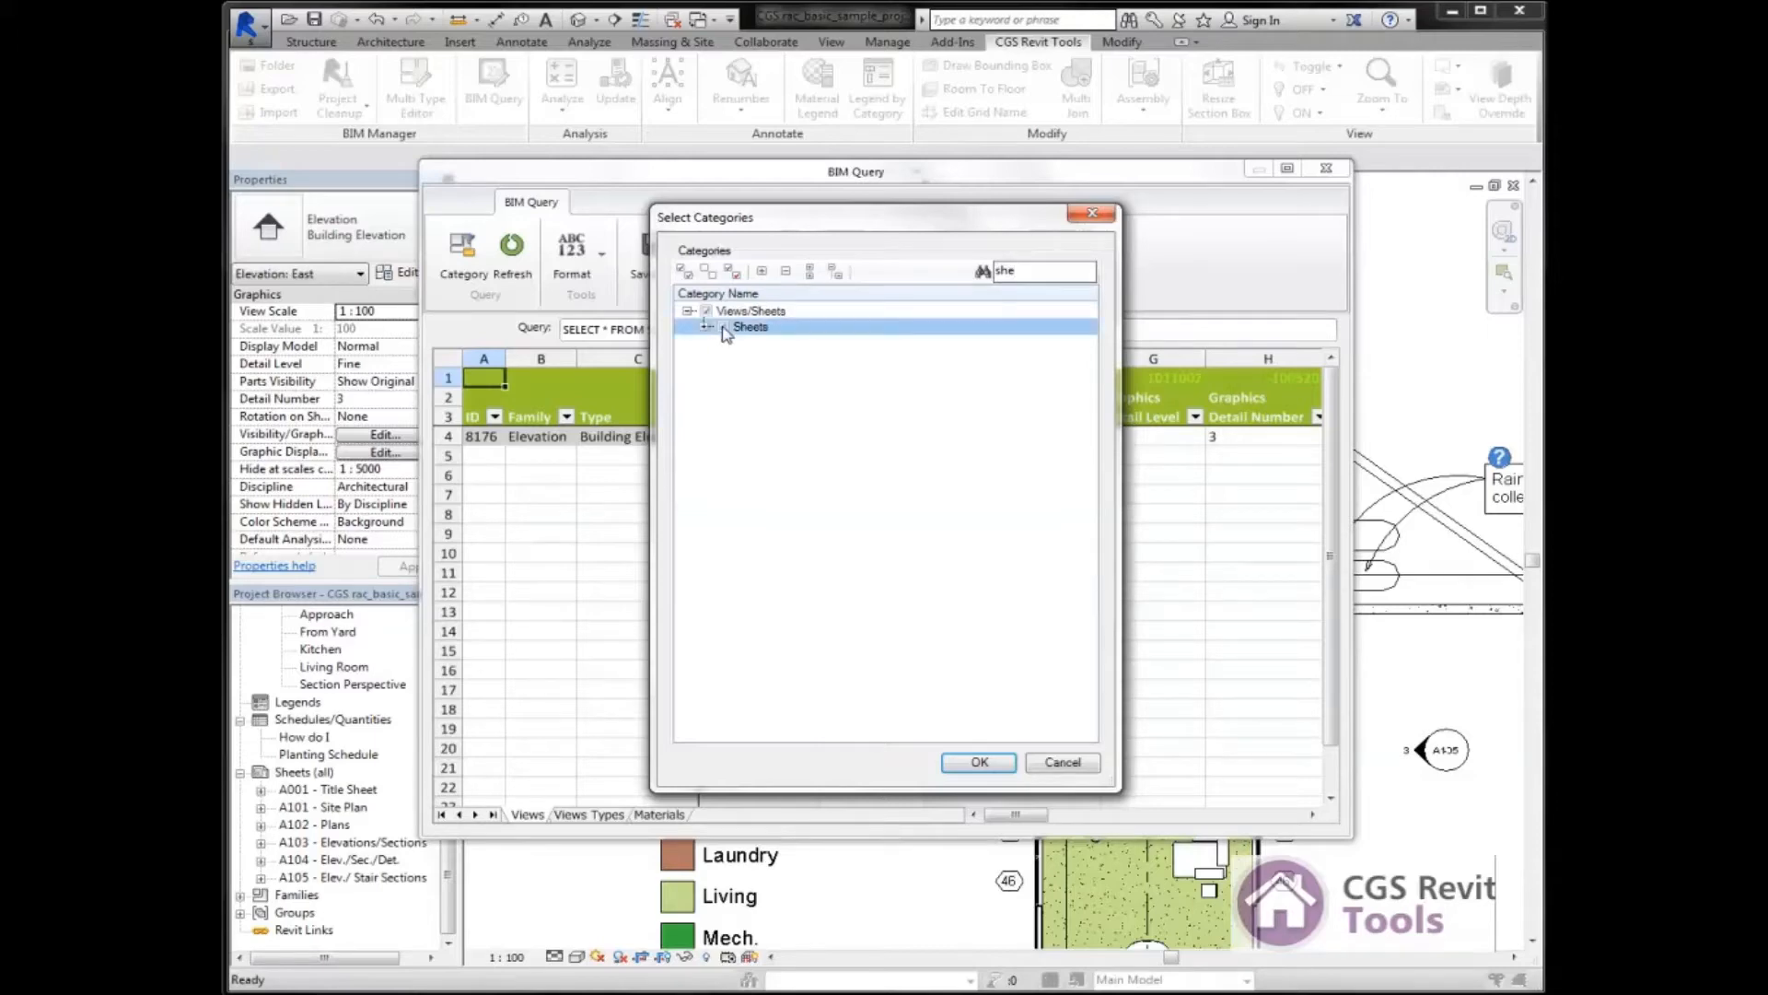
pyautogui.click(707, 326)
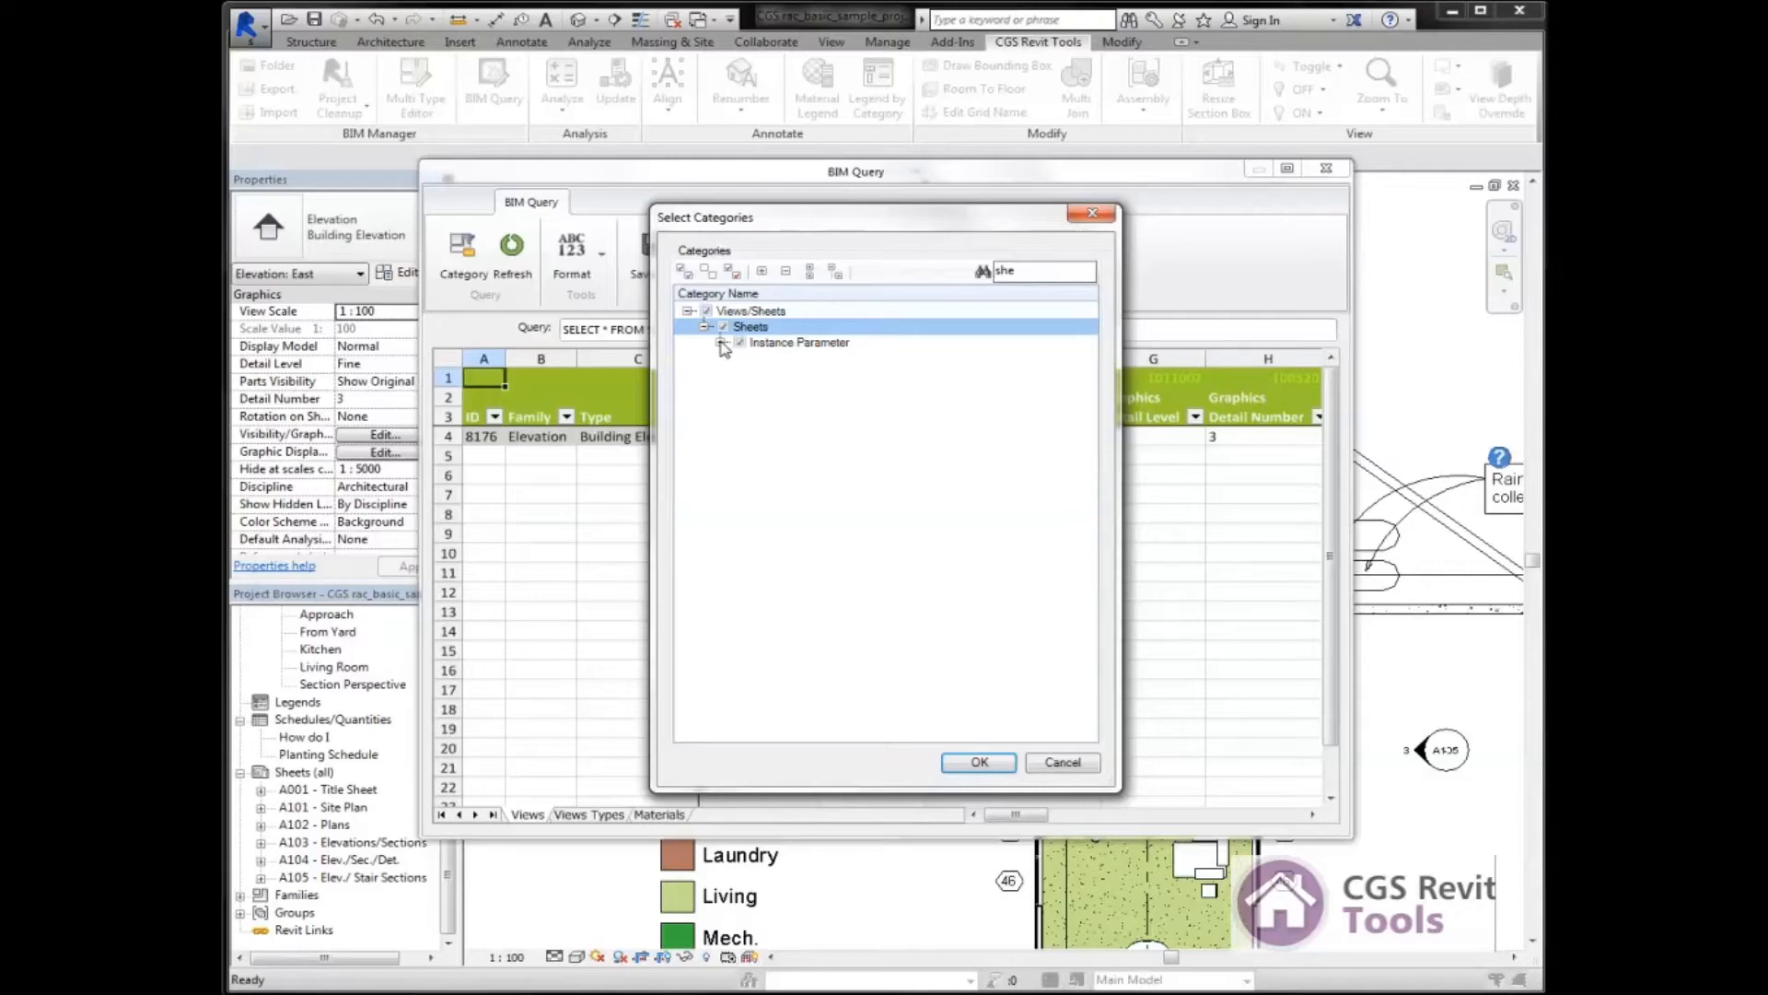
pyautogui.click(727, 343)
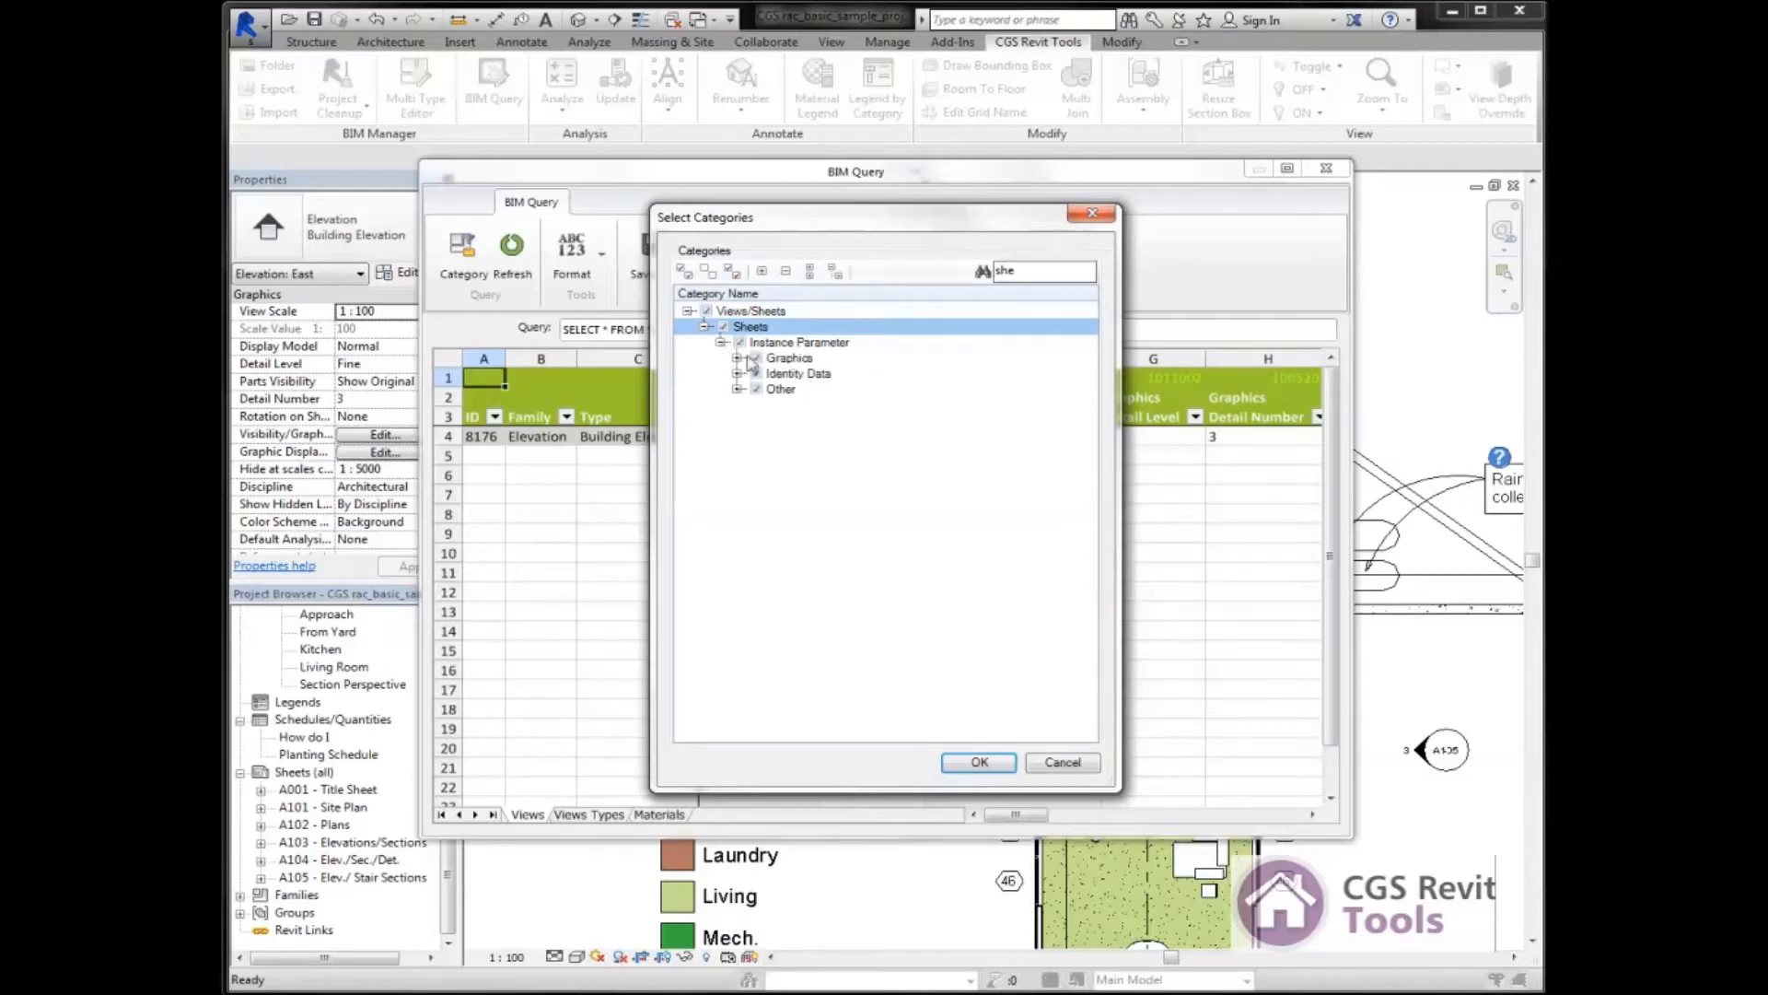
# Exclude Graphics and Other groups, keeping only Identity Data's Sheet Number and Sheet Name fields.
pyautogui.click(790, 358)
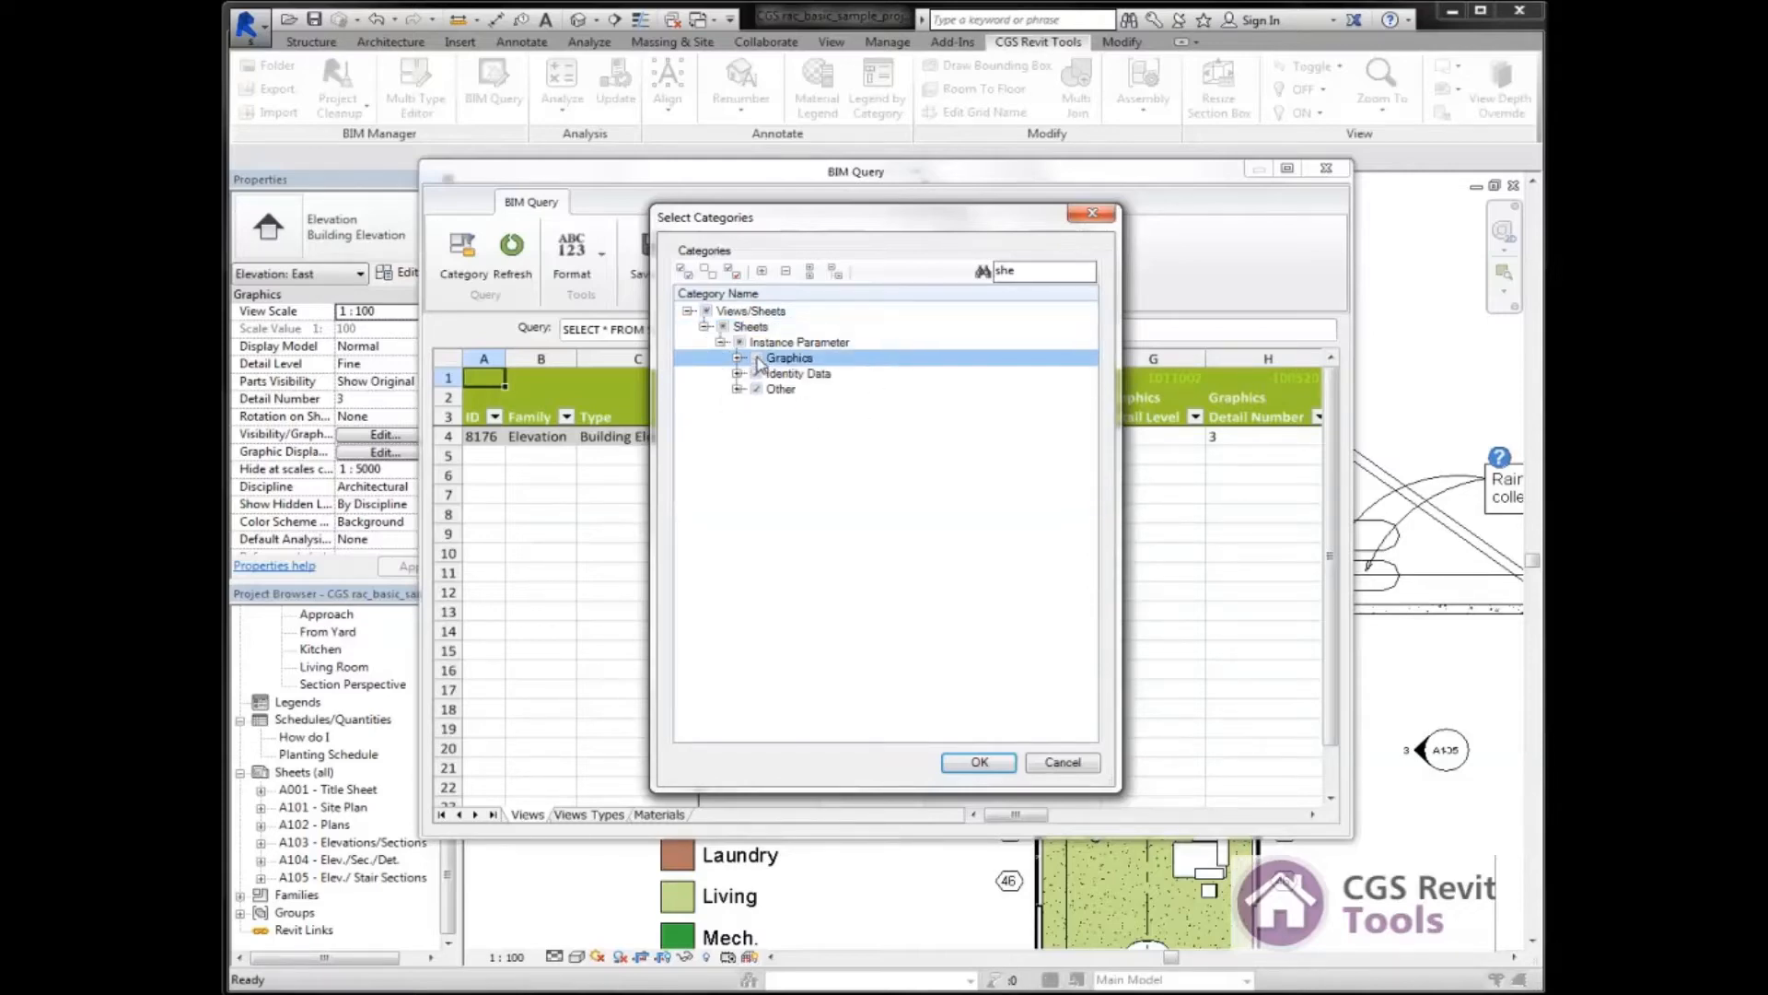
pyautogui.click(781, 389)
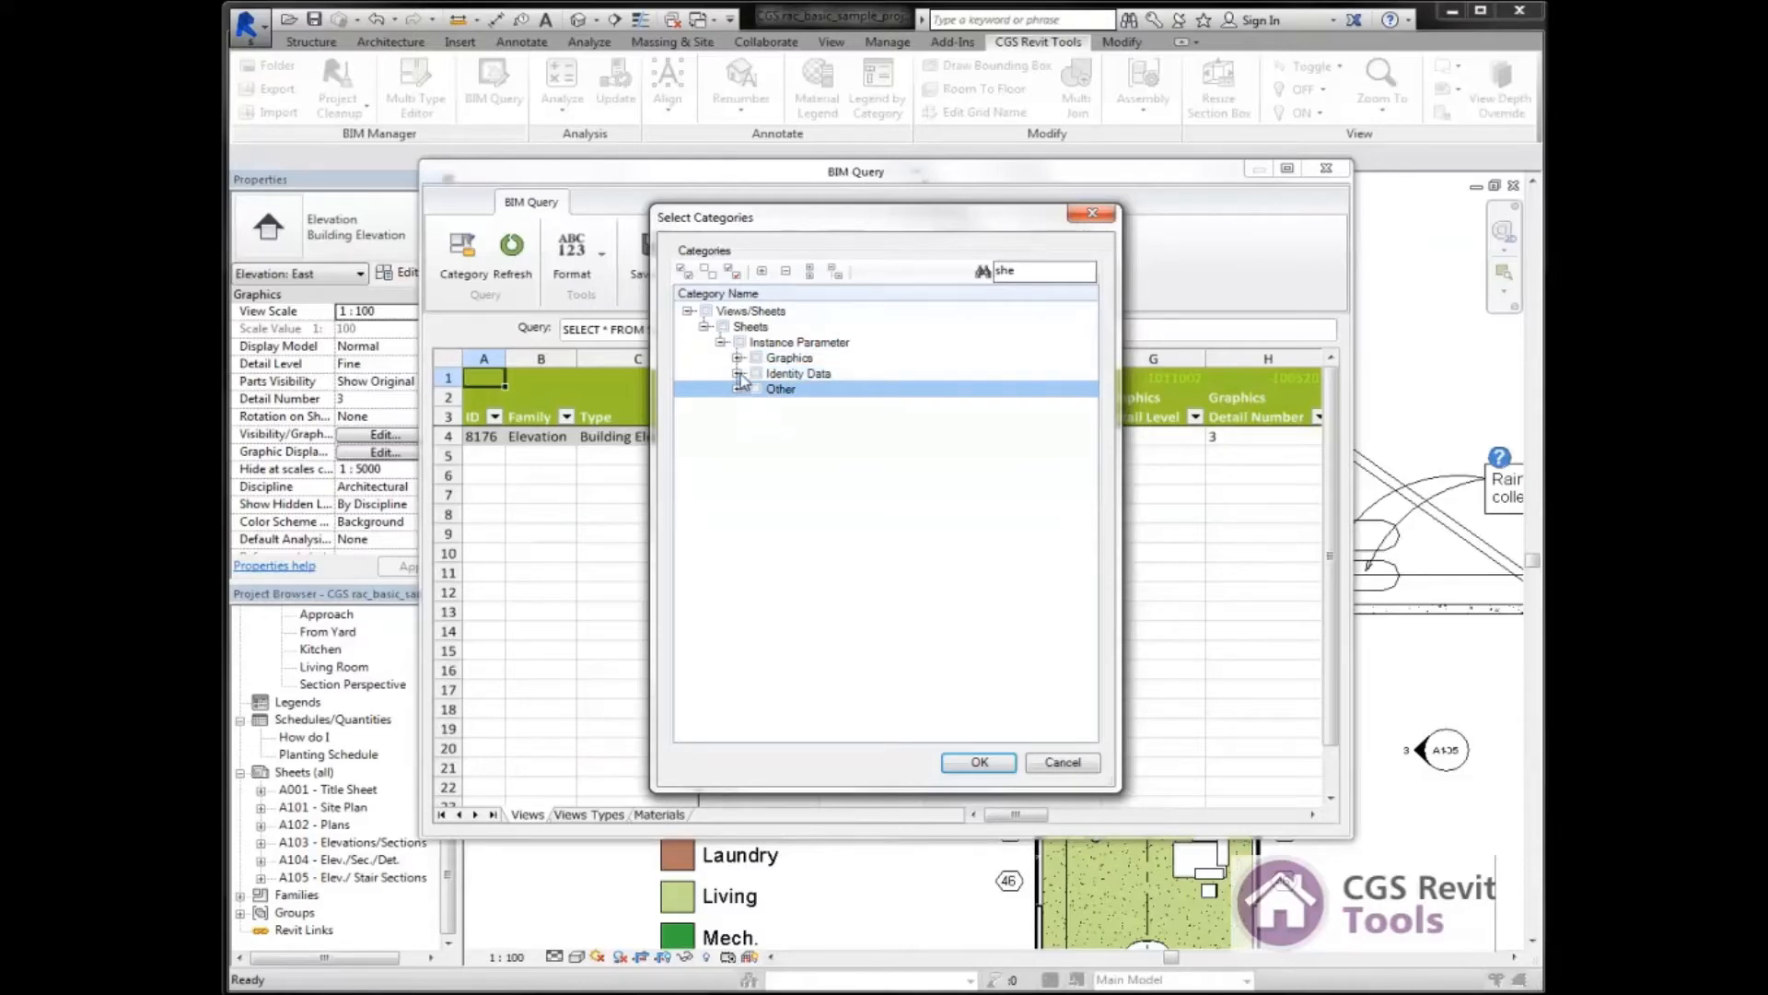
pyautogui.click(742, 373)
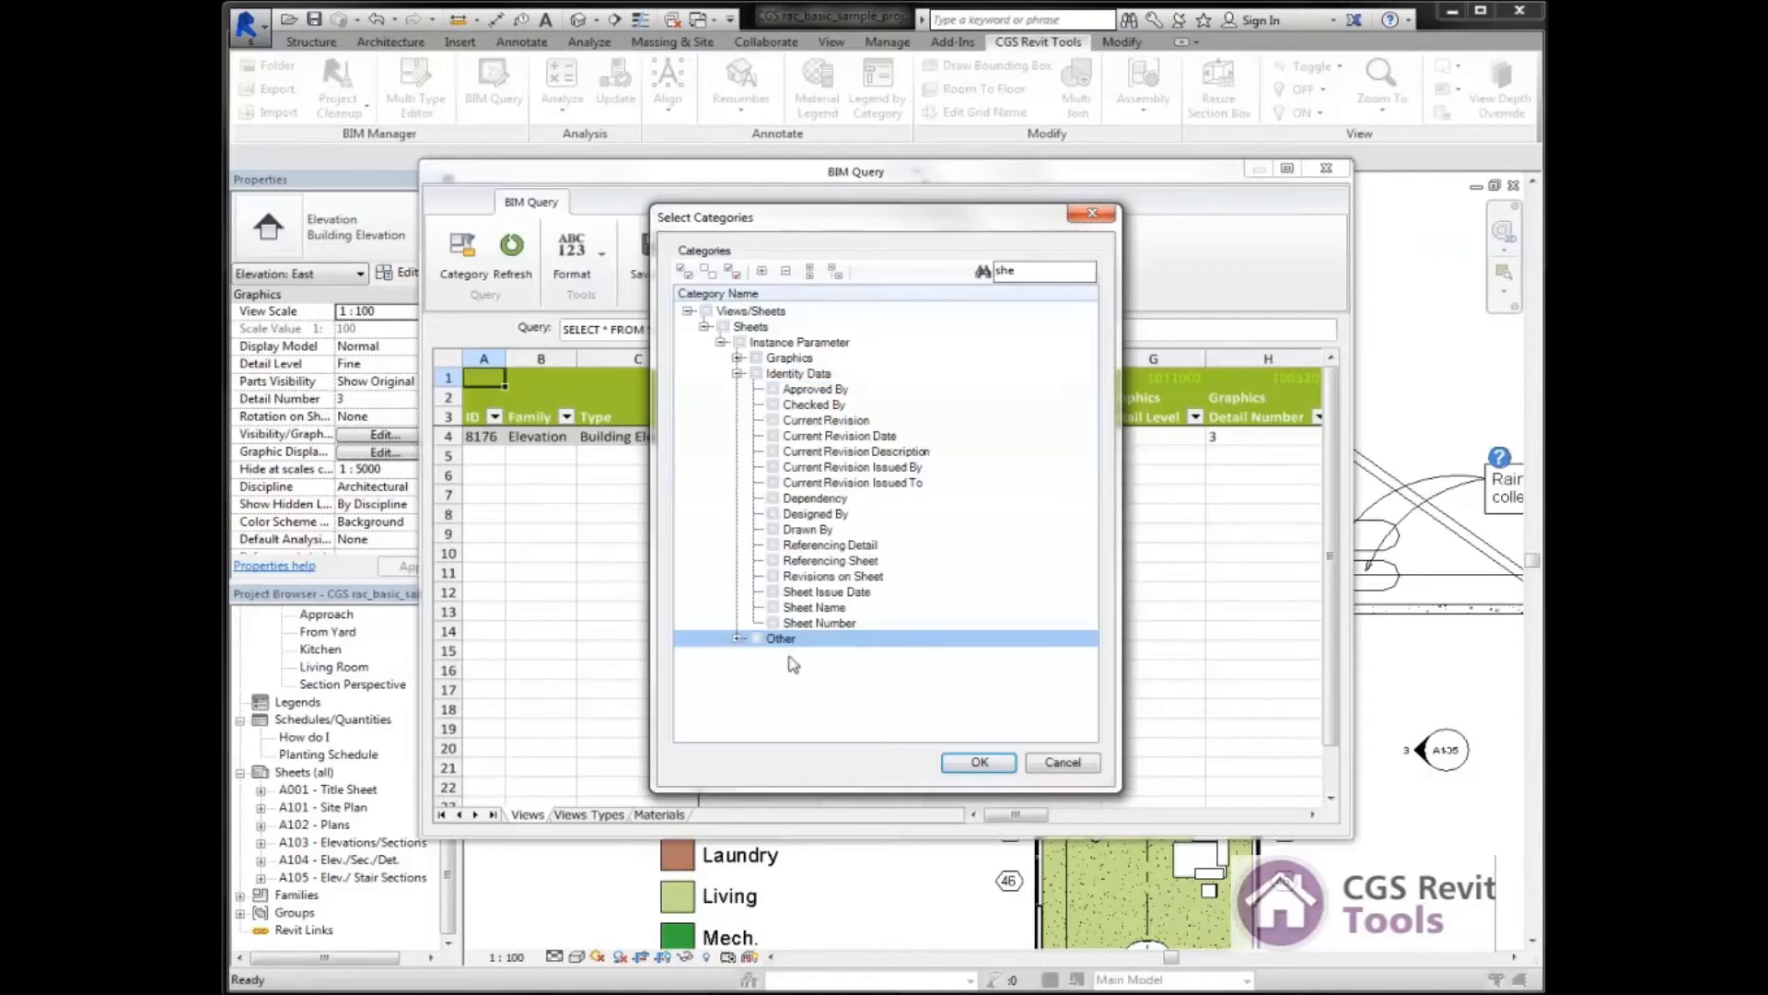
pyautogui.moveTo(781, 624)
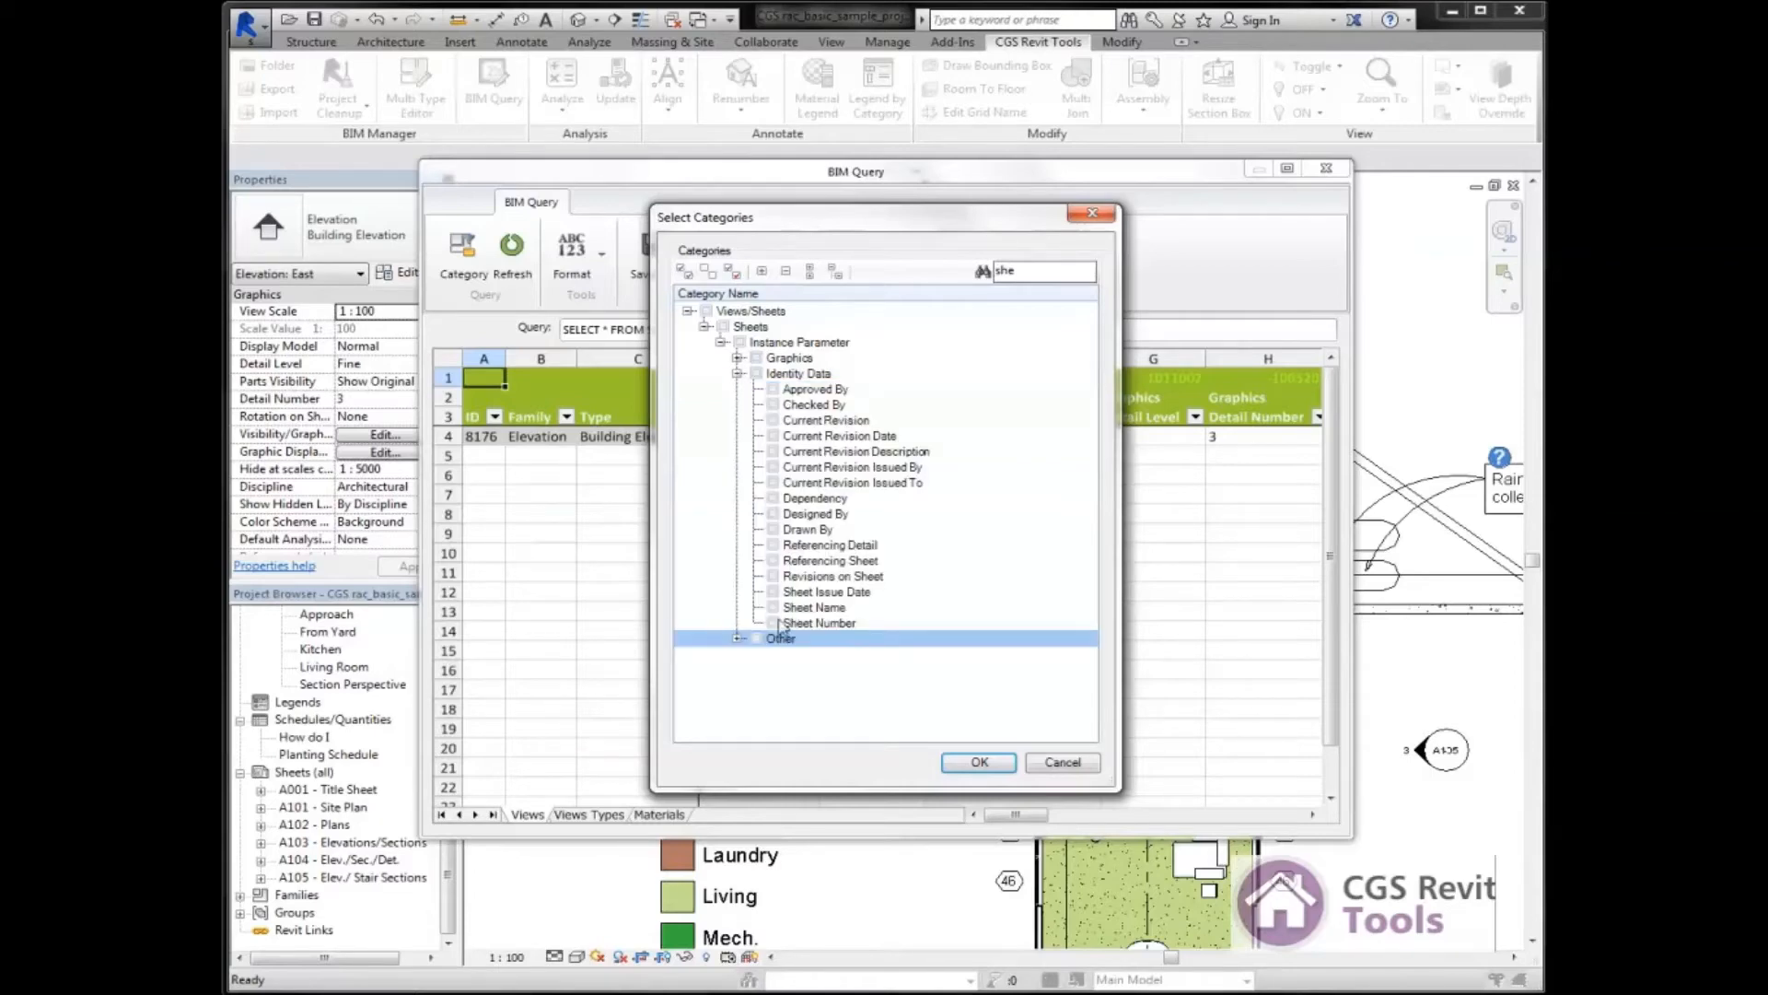
pyautogui.click(773, 622)
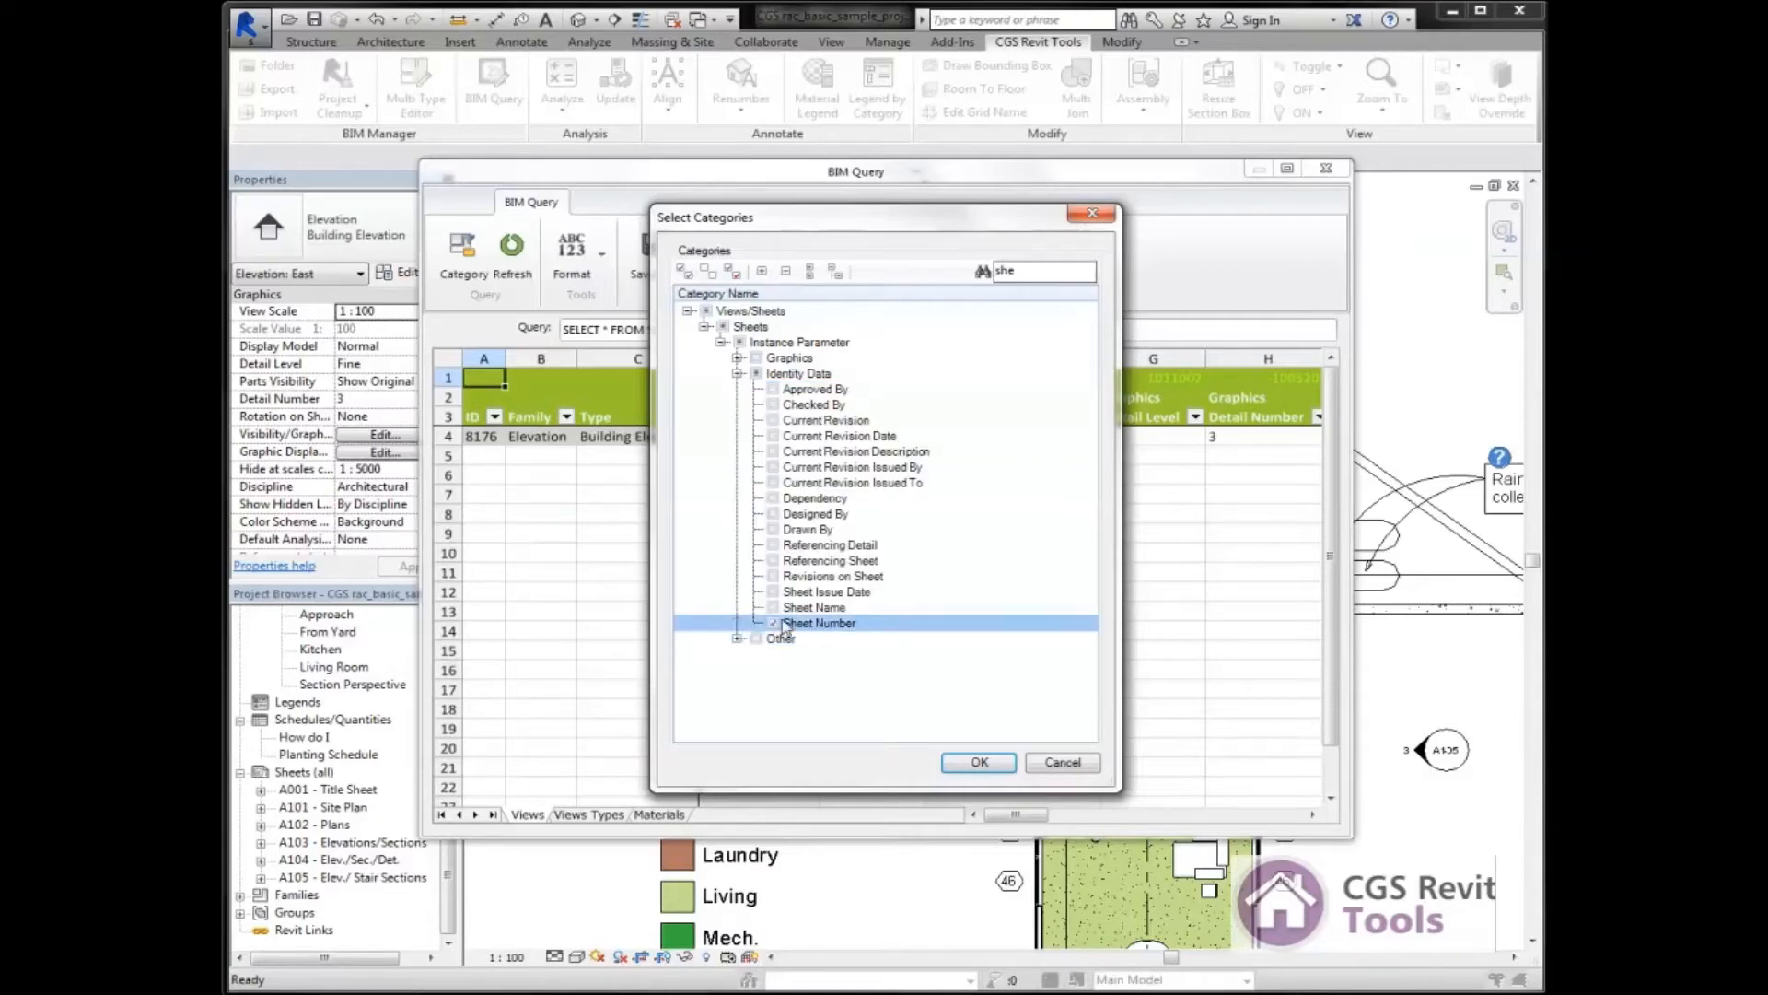
pyautogui.click(814, 606)
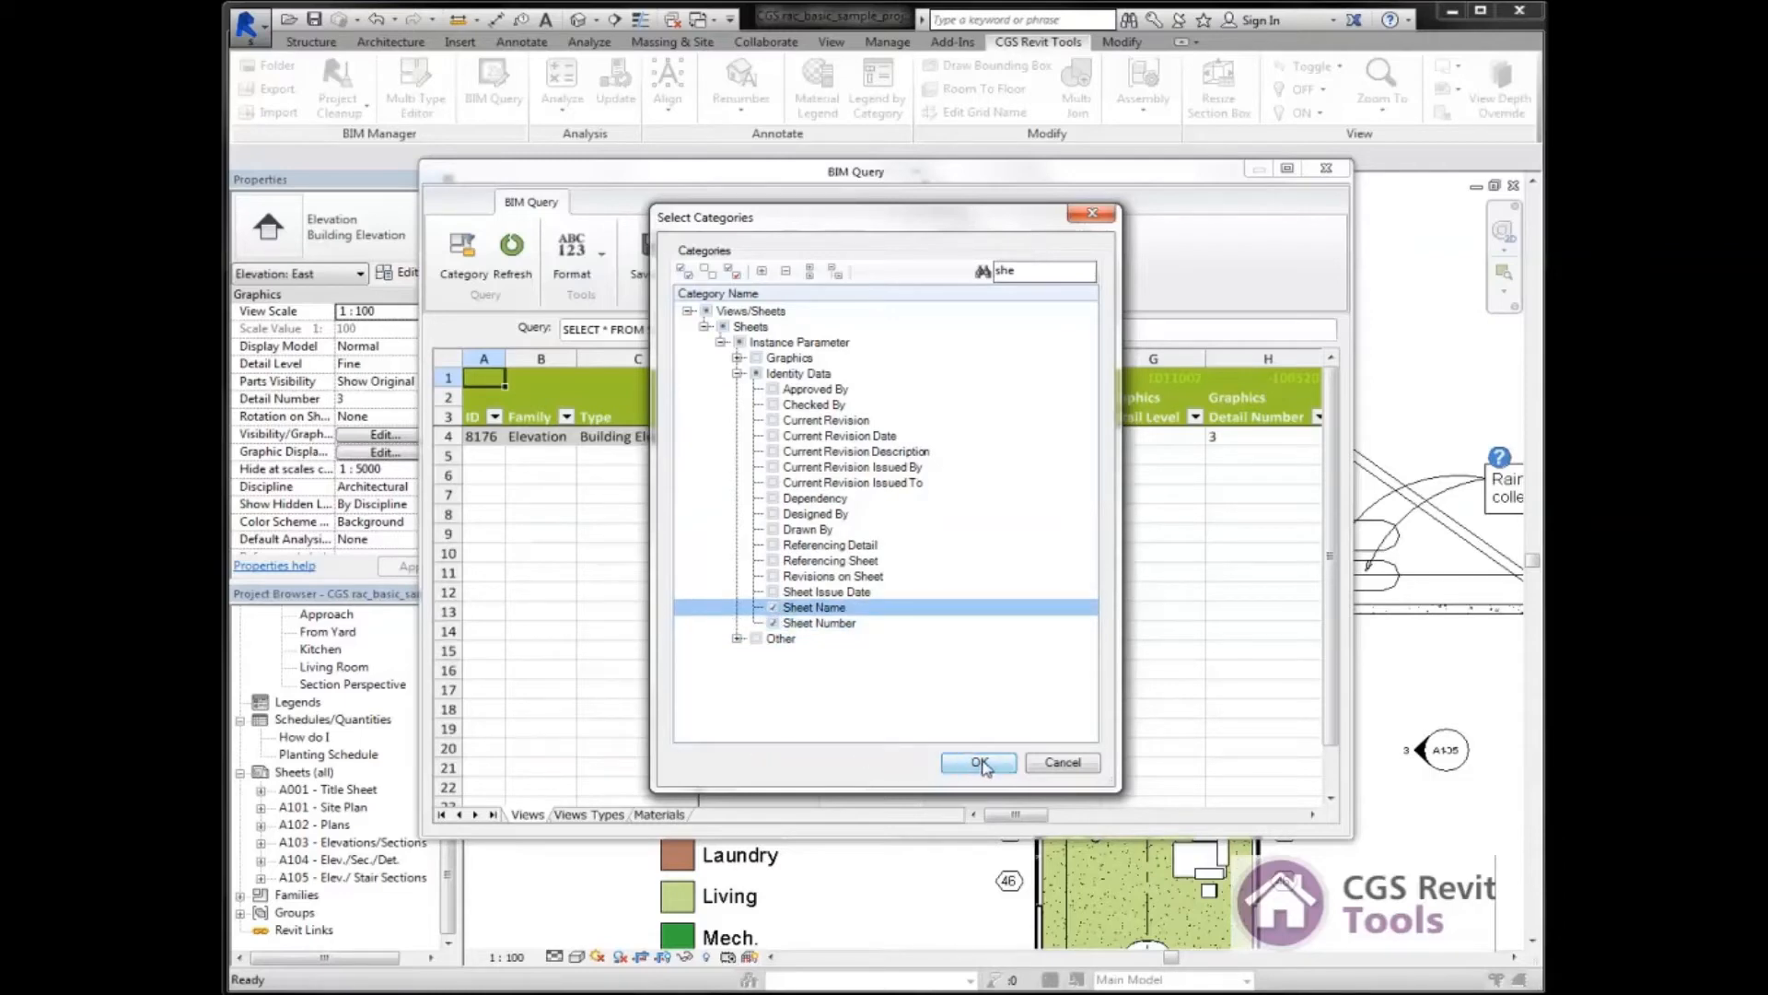
# Confirm the category selection and select the Title Sheet row for duplication.
pyautogui.click(976, 762)
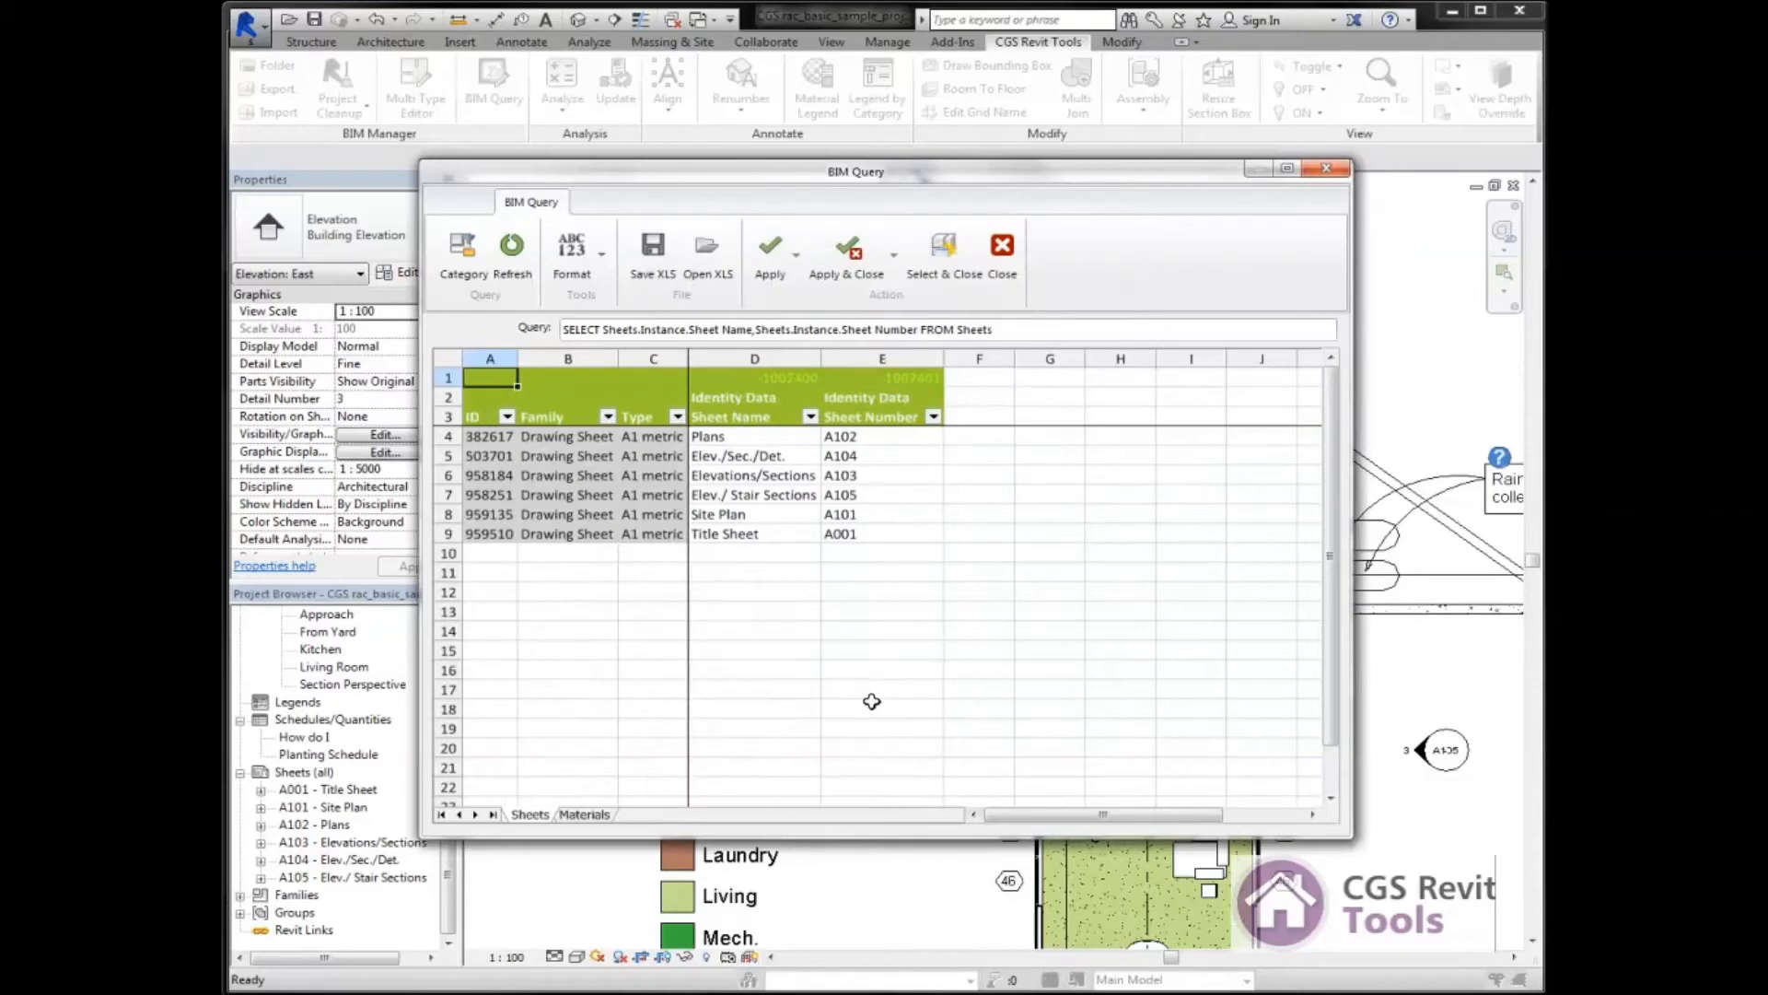
pyautogui.moveTo(749, 693)
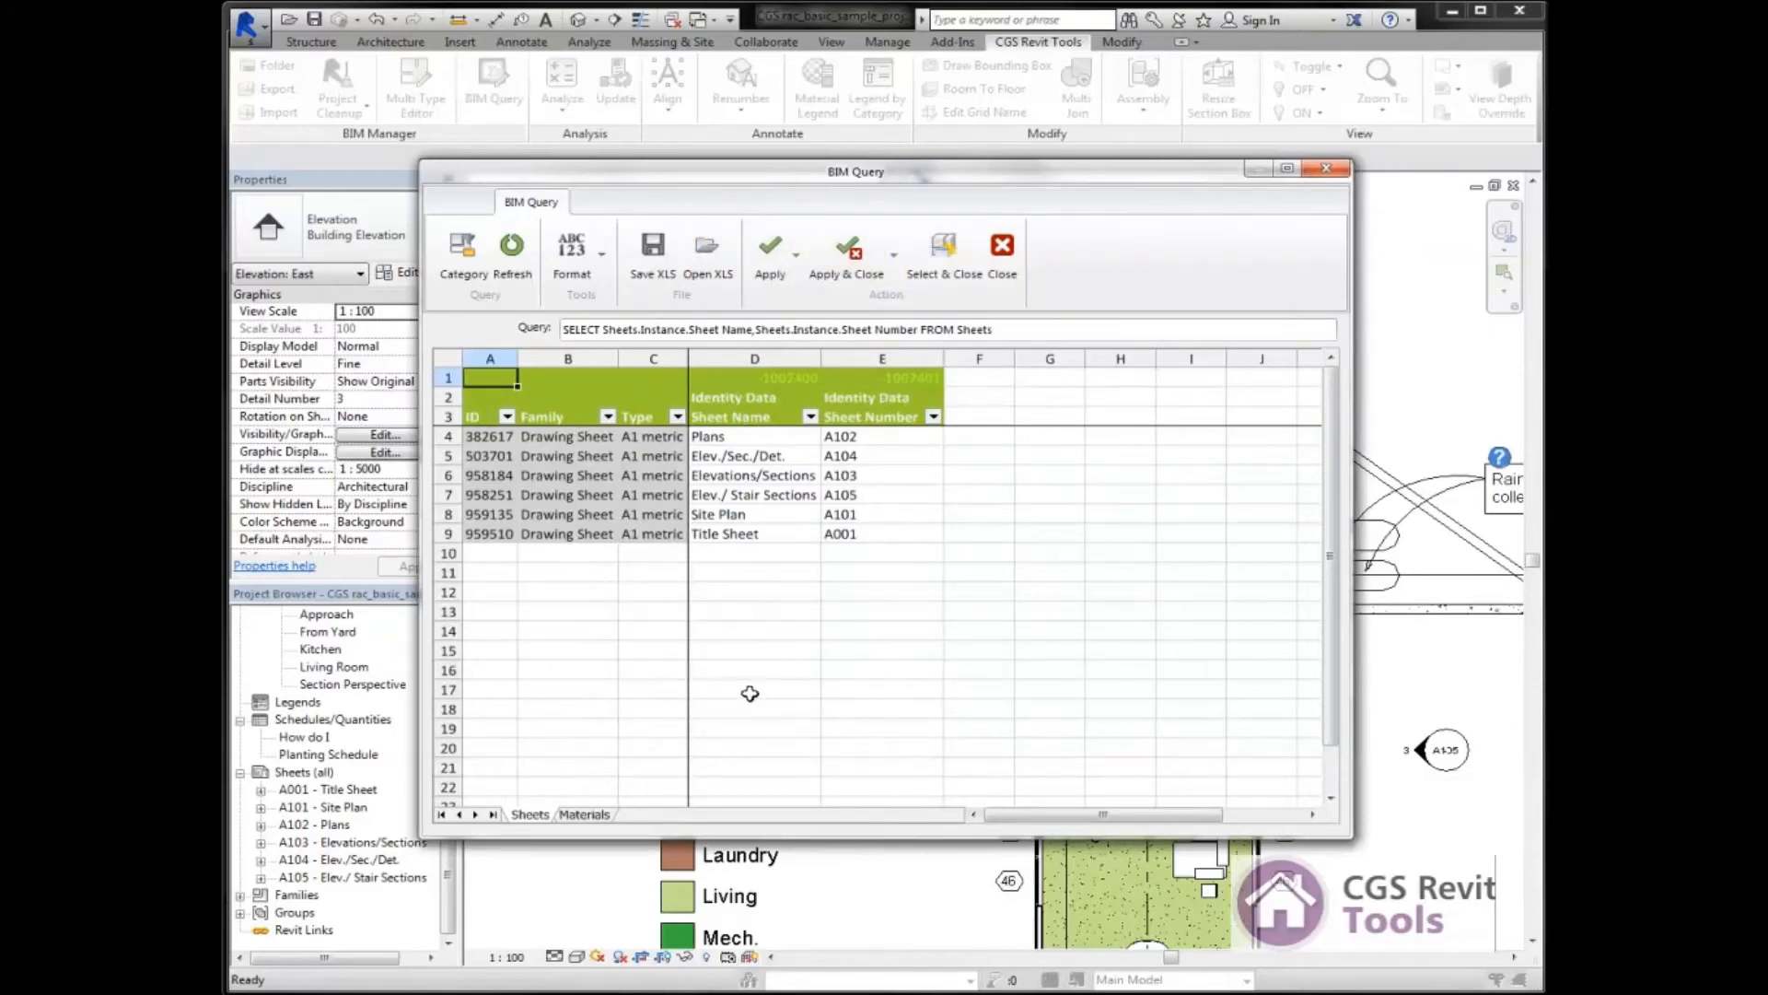
pyautogui.moveTo(866, 438)
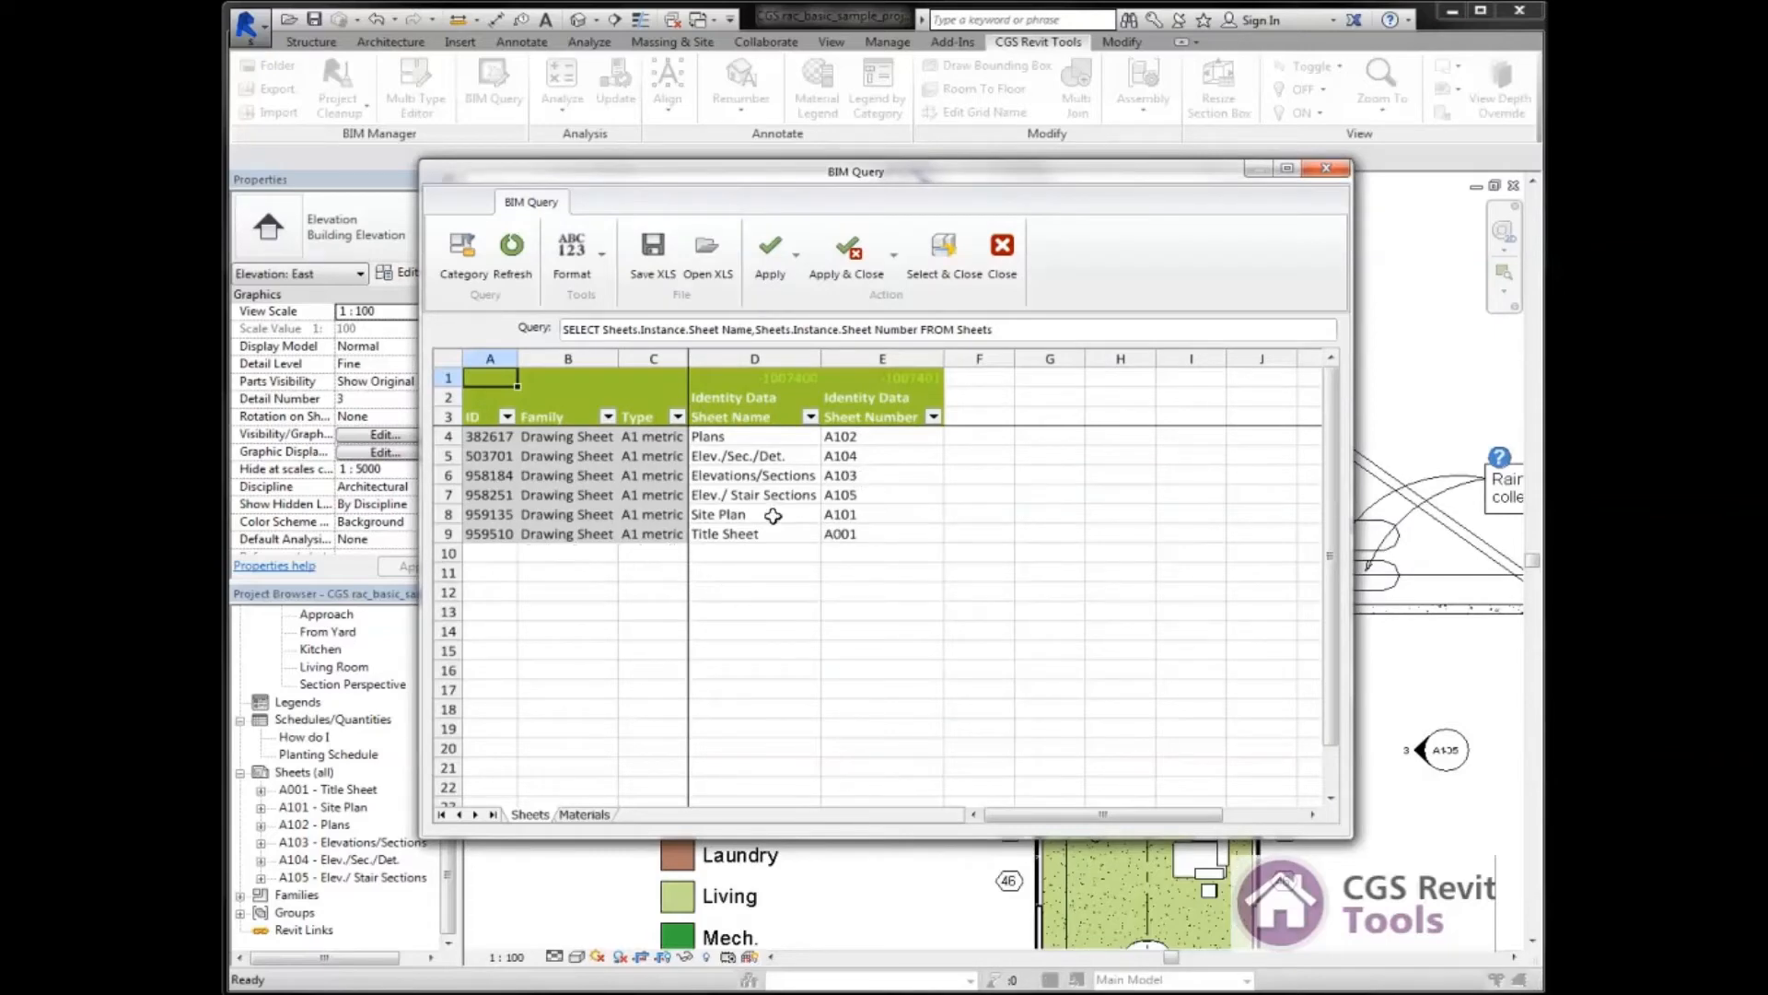
pyautogui.click(448, 534)
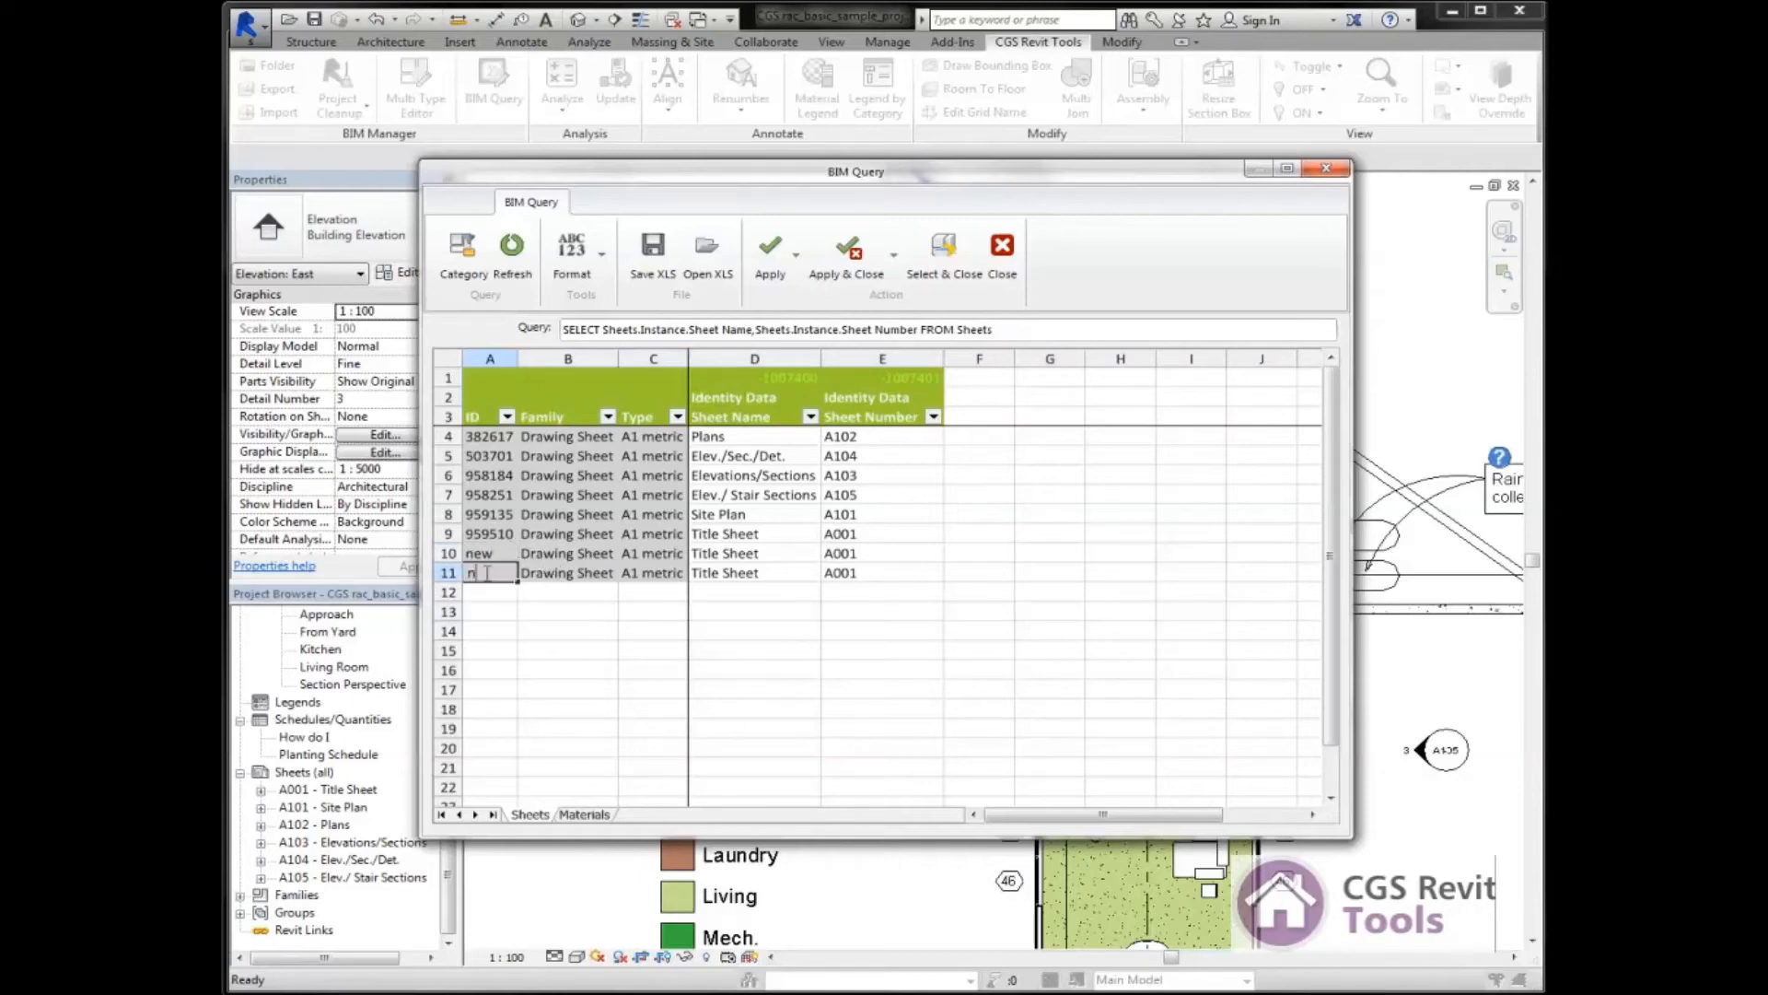
# Mark the duplicated rows as new and name them Test 1 and Test 2.
pyautogui.write('new')
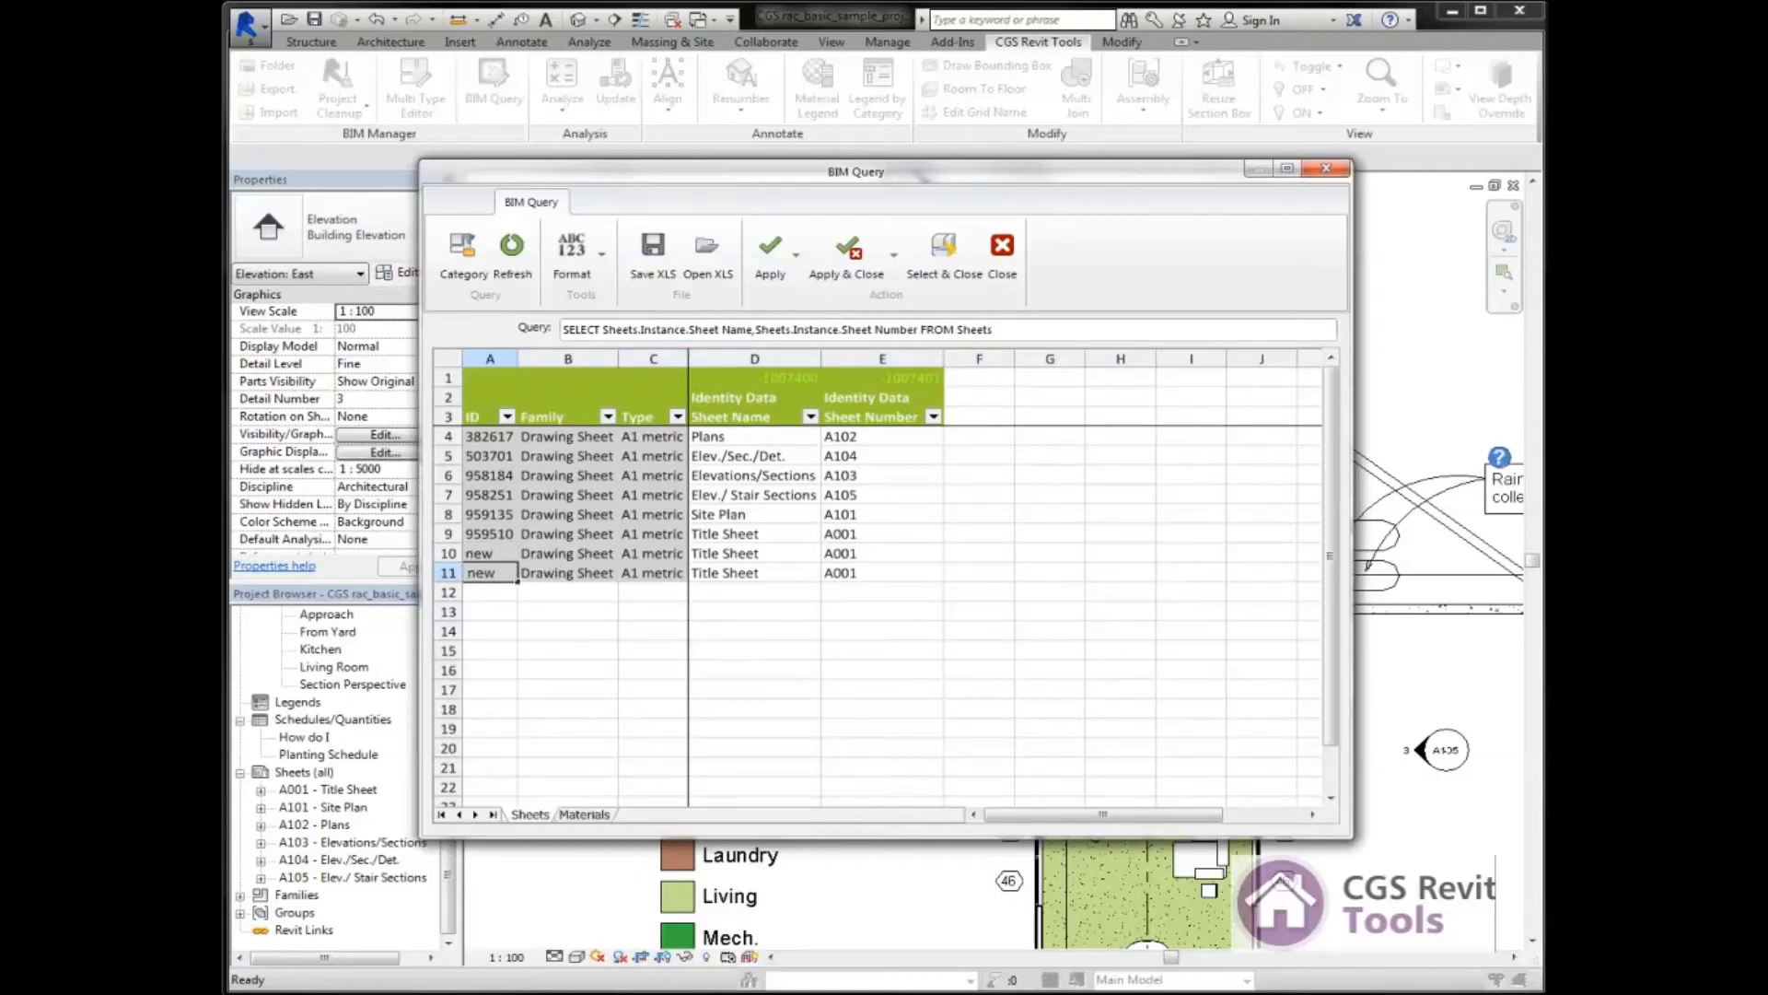
pyautogui.click(755, 553)
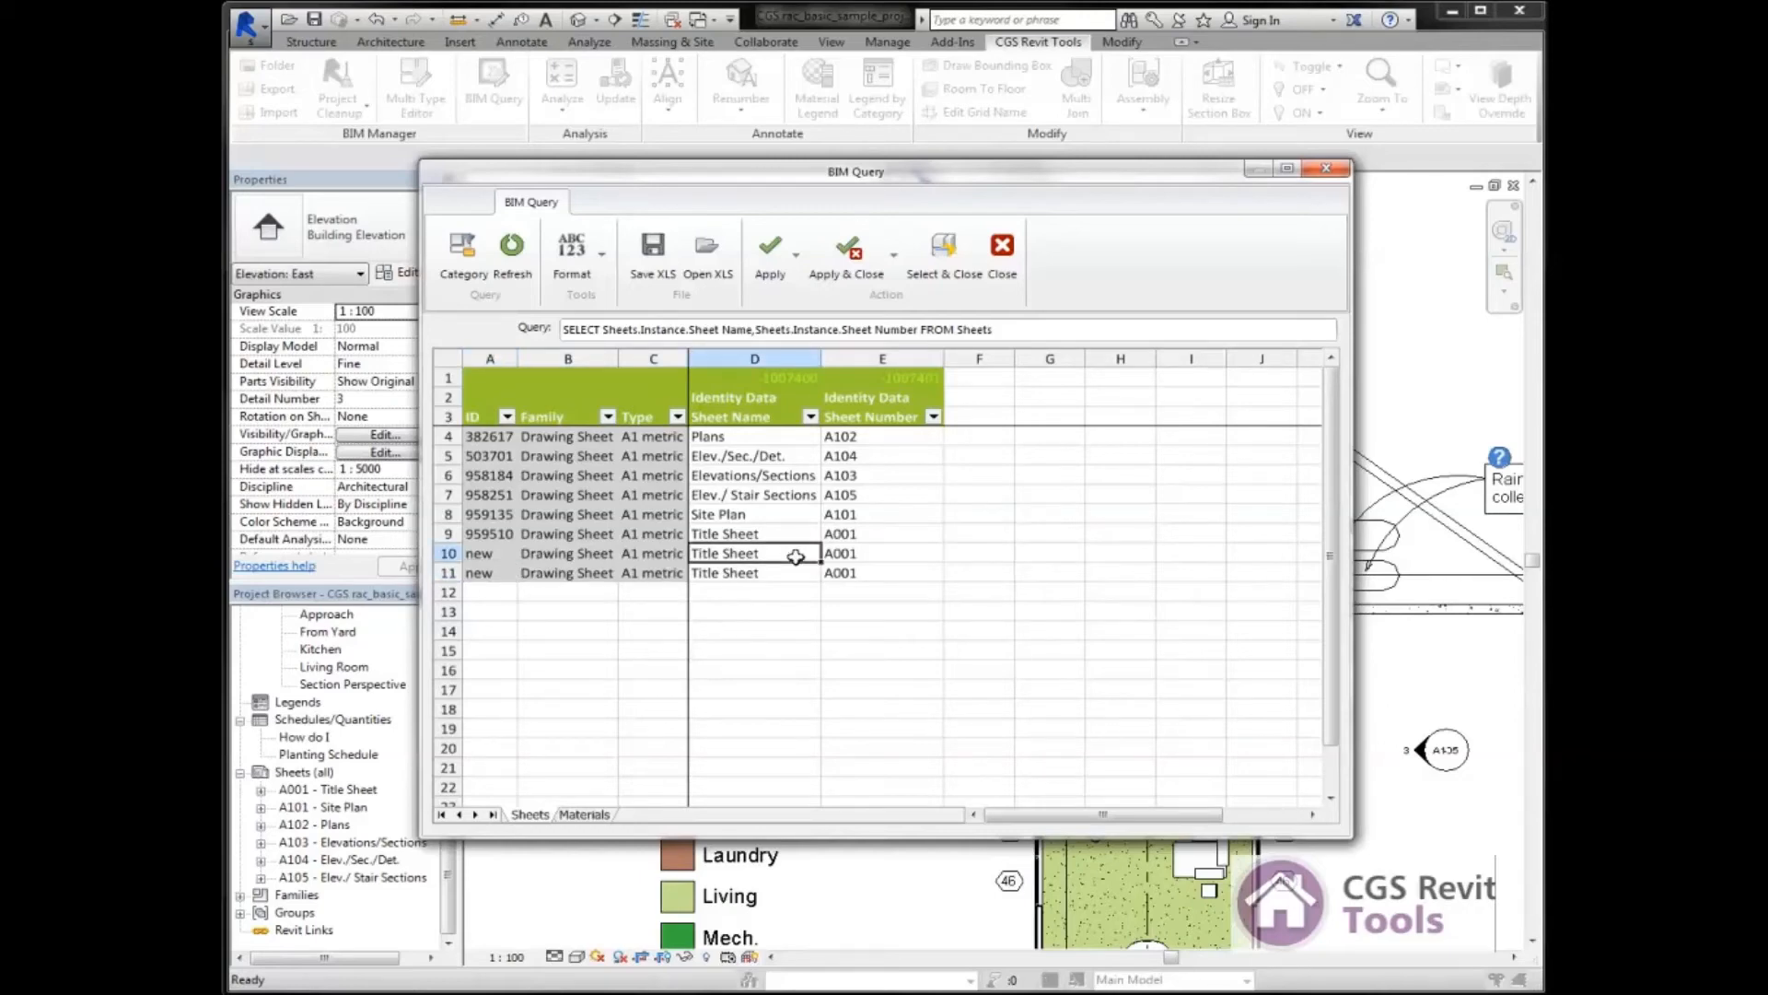
pyautogui.write('Test 1')
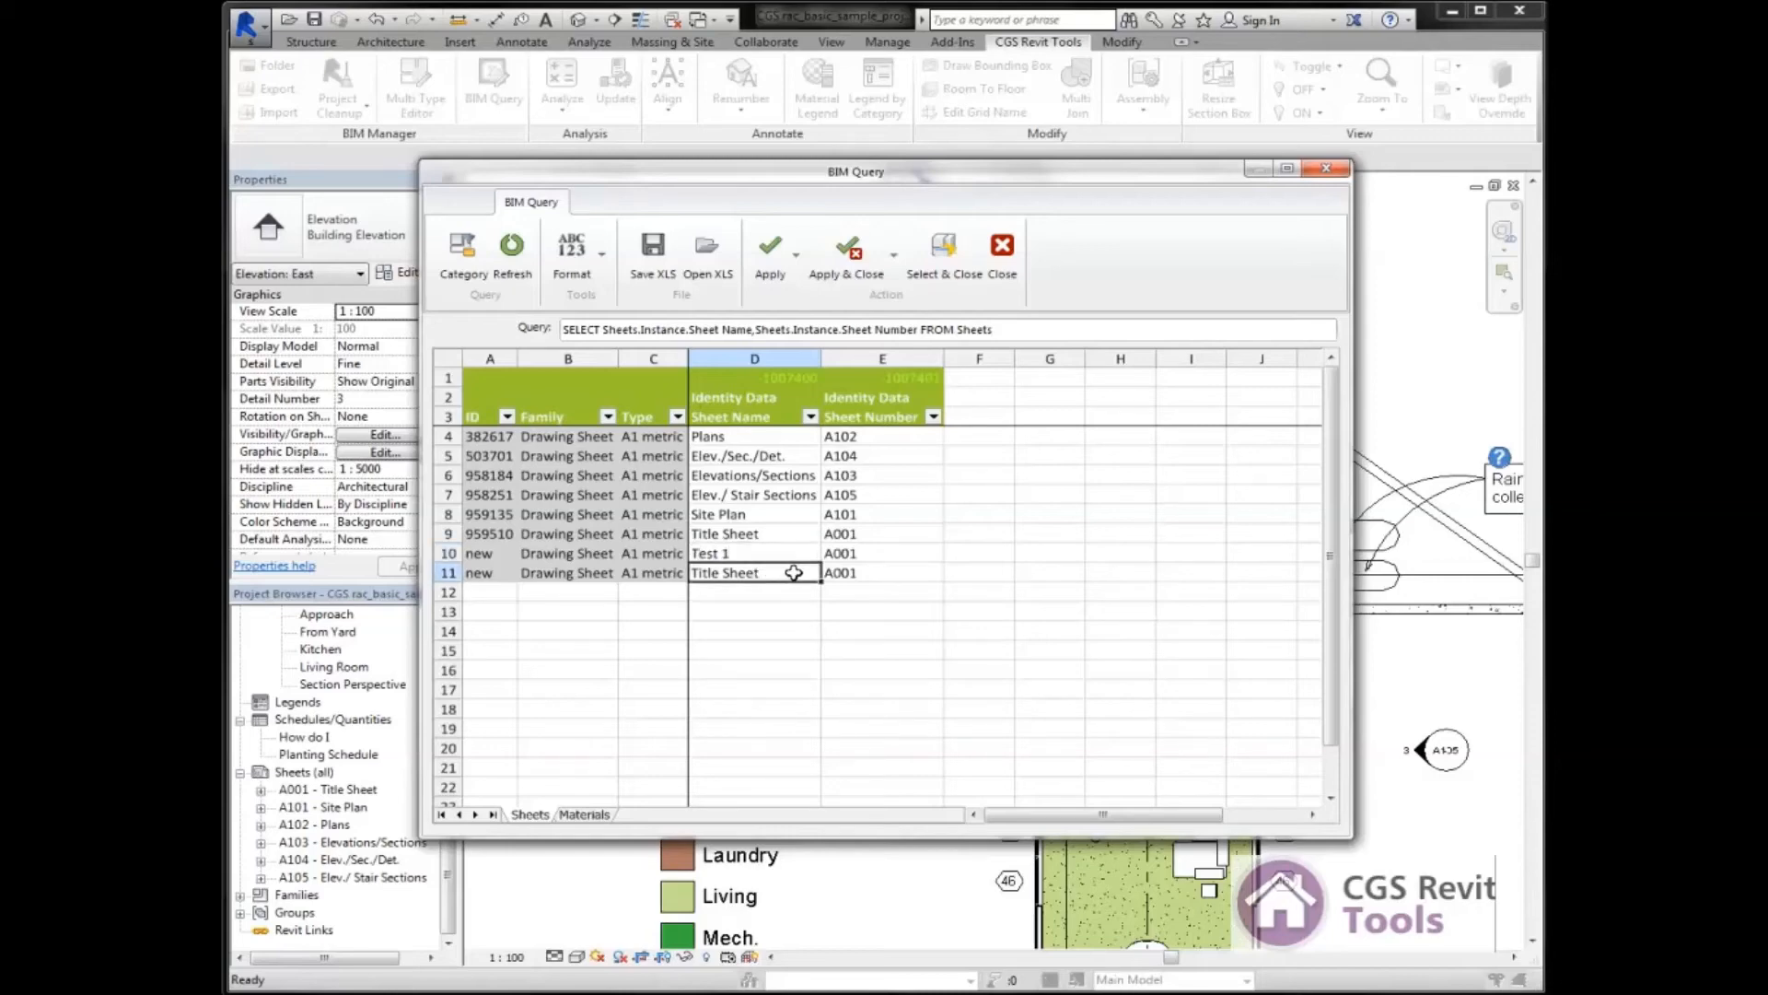
pyautogui.write('Test 2')
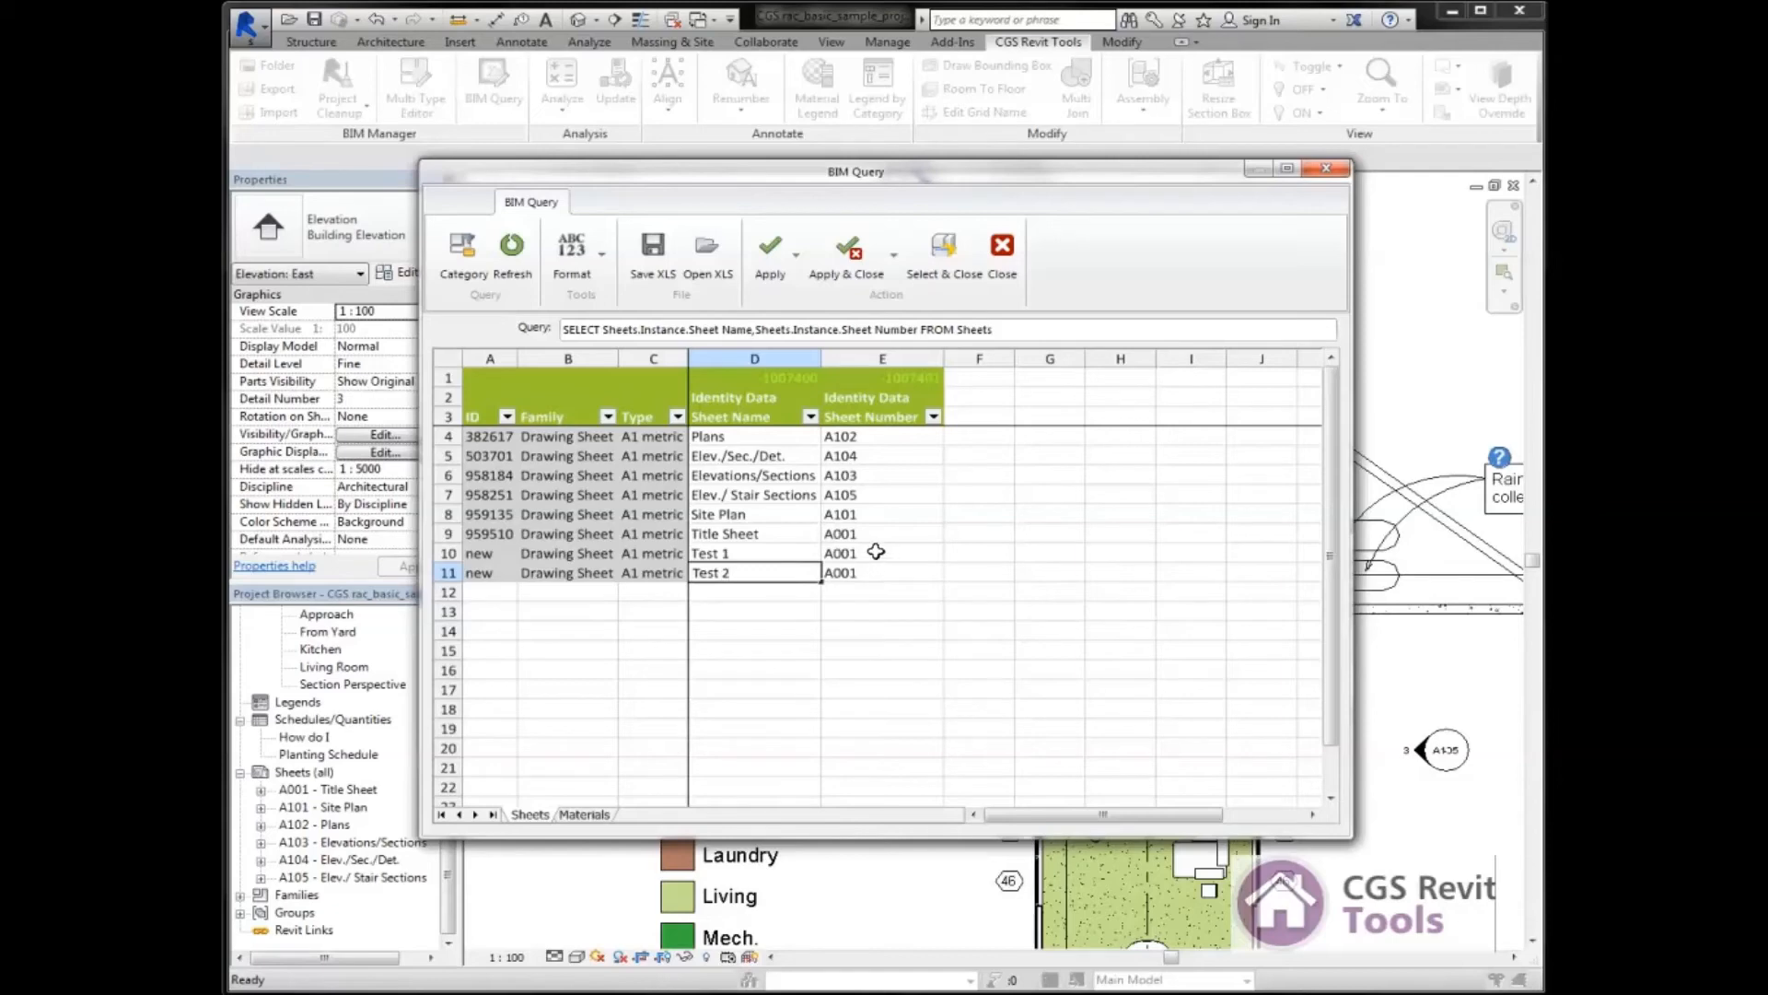
# Number the two new sheets A002 and A003.
pyautogui.click(883, 552)
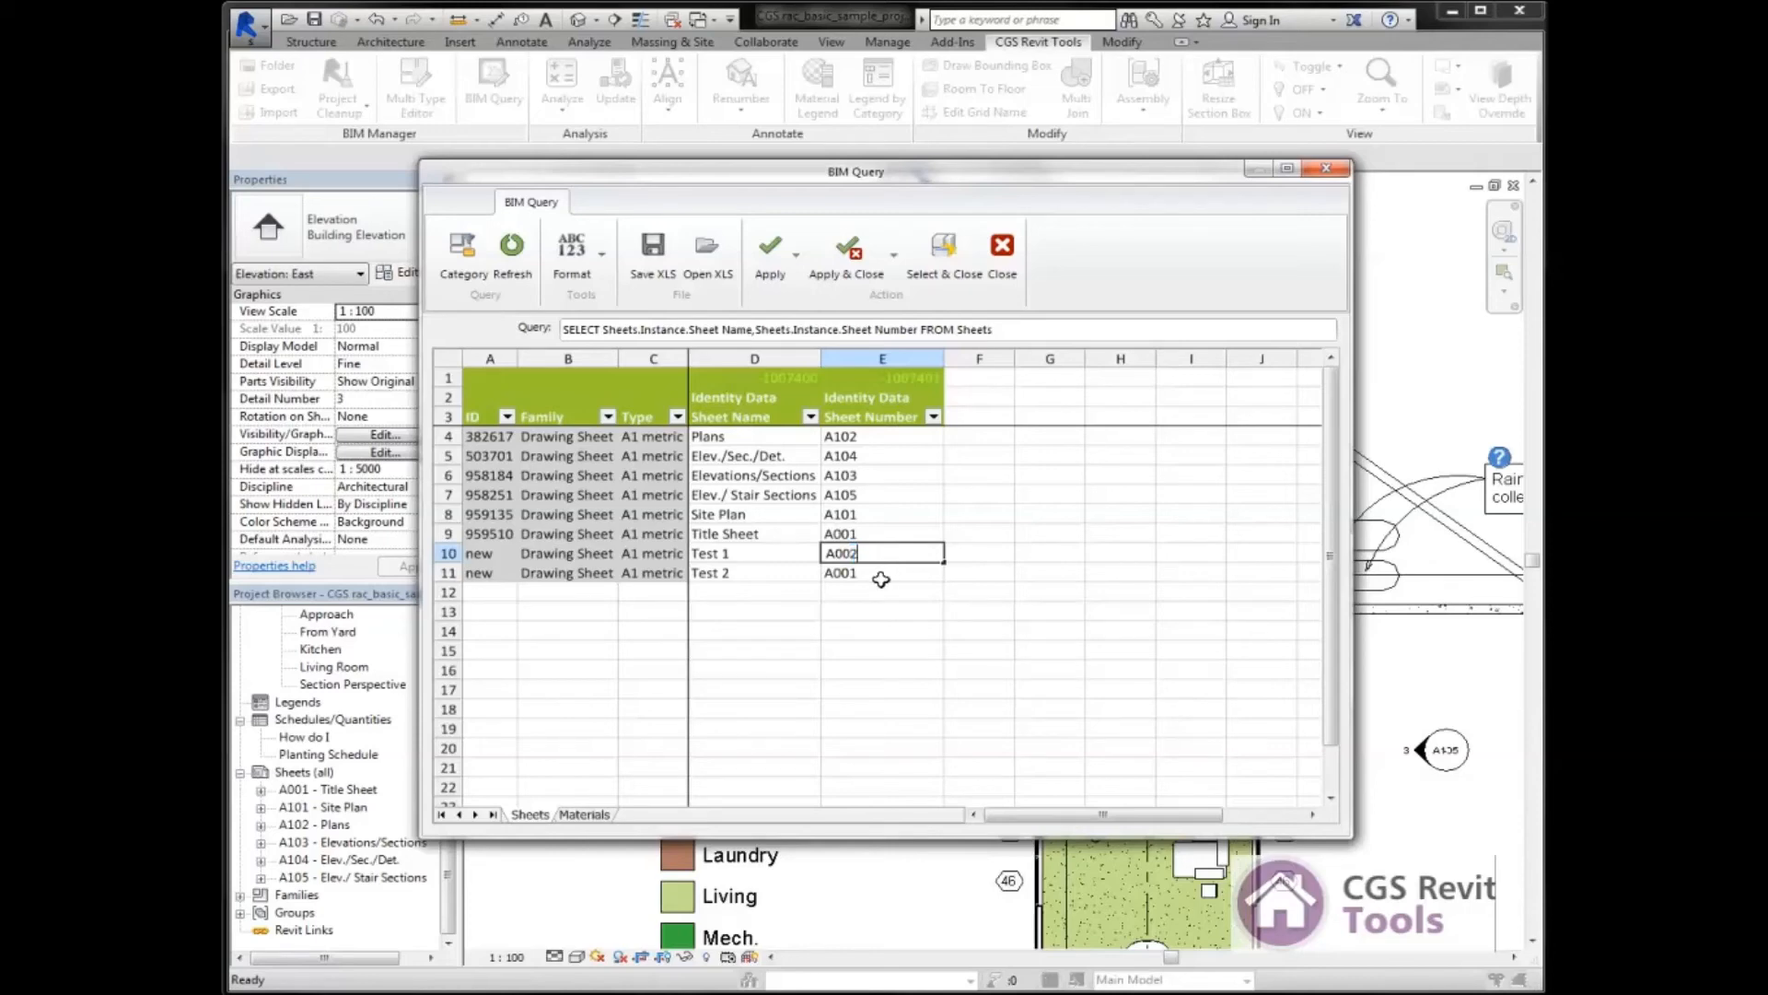
pyautogui.click(882, 571)
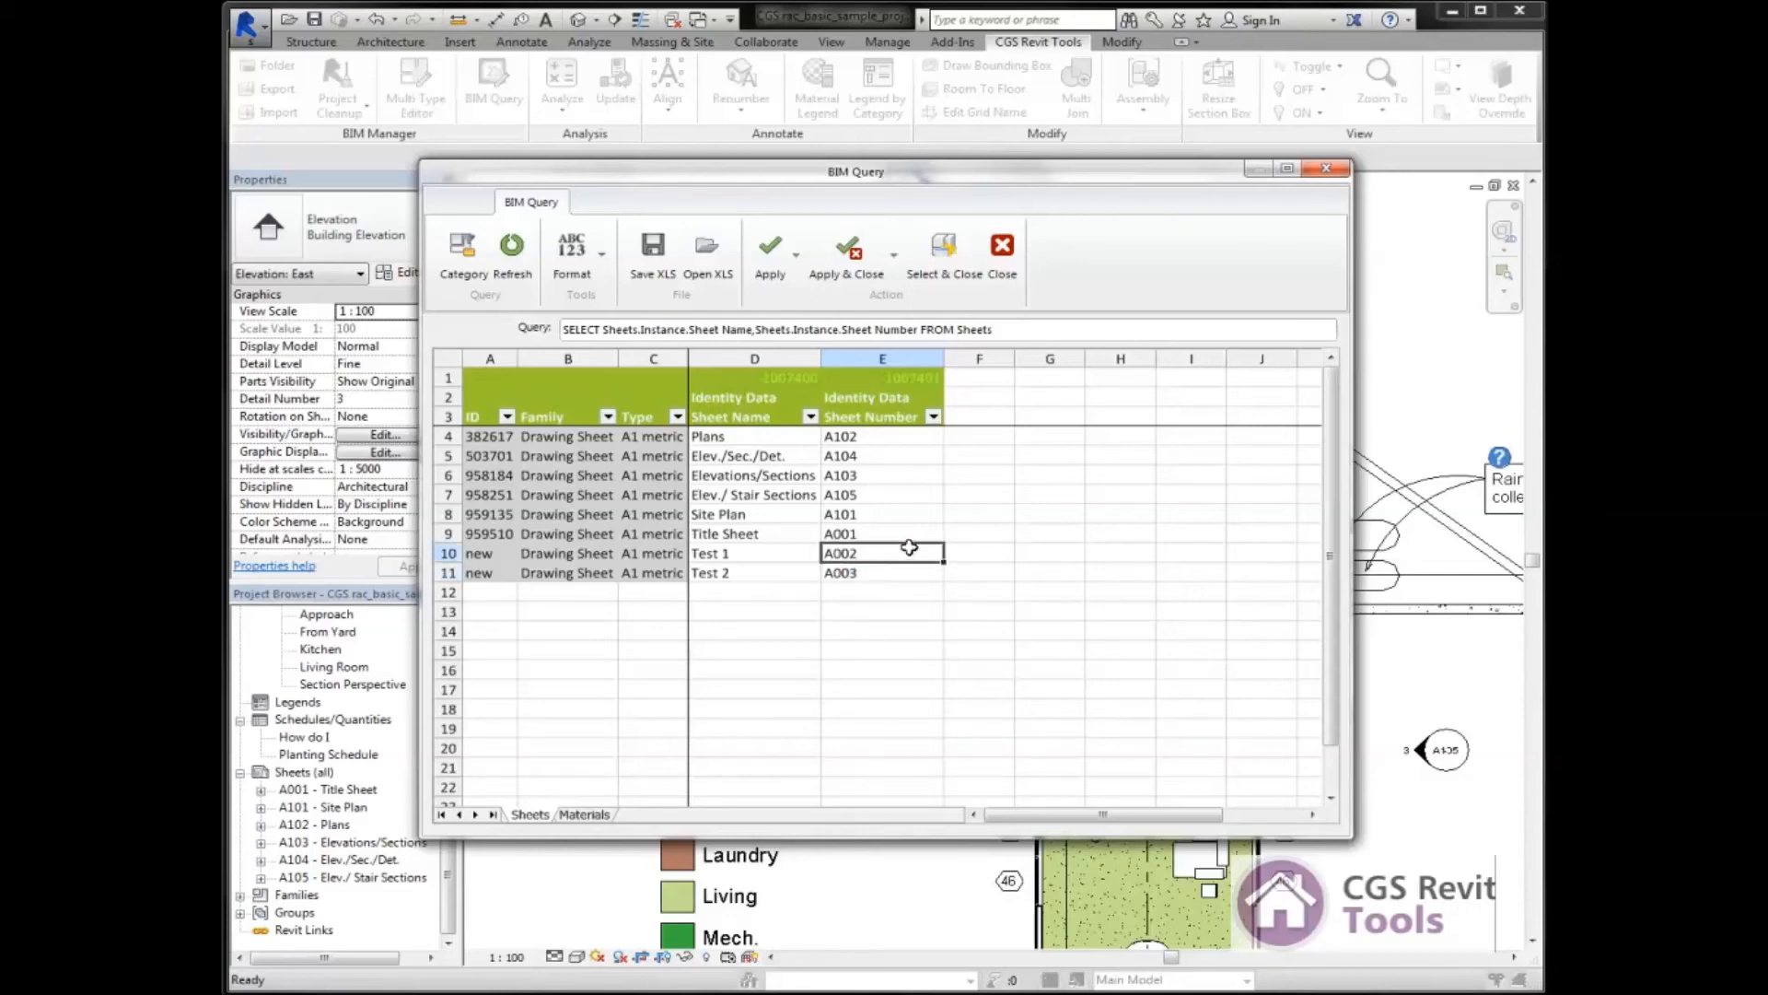
pyautogui.moveTo(929, 546)
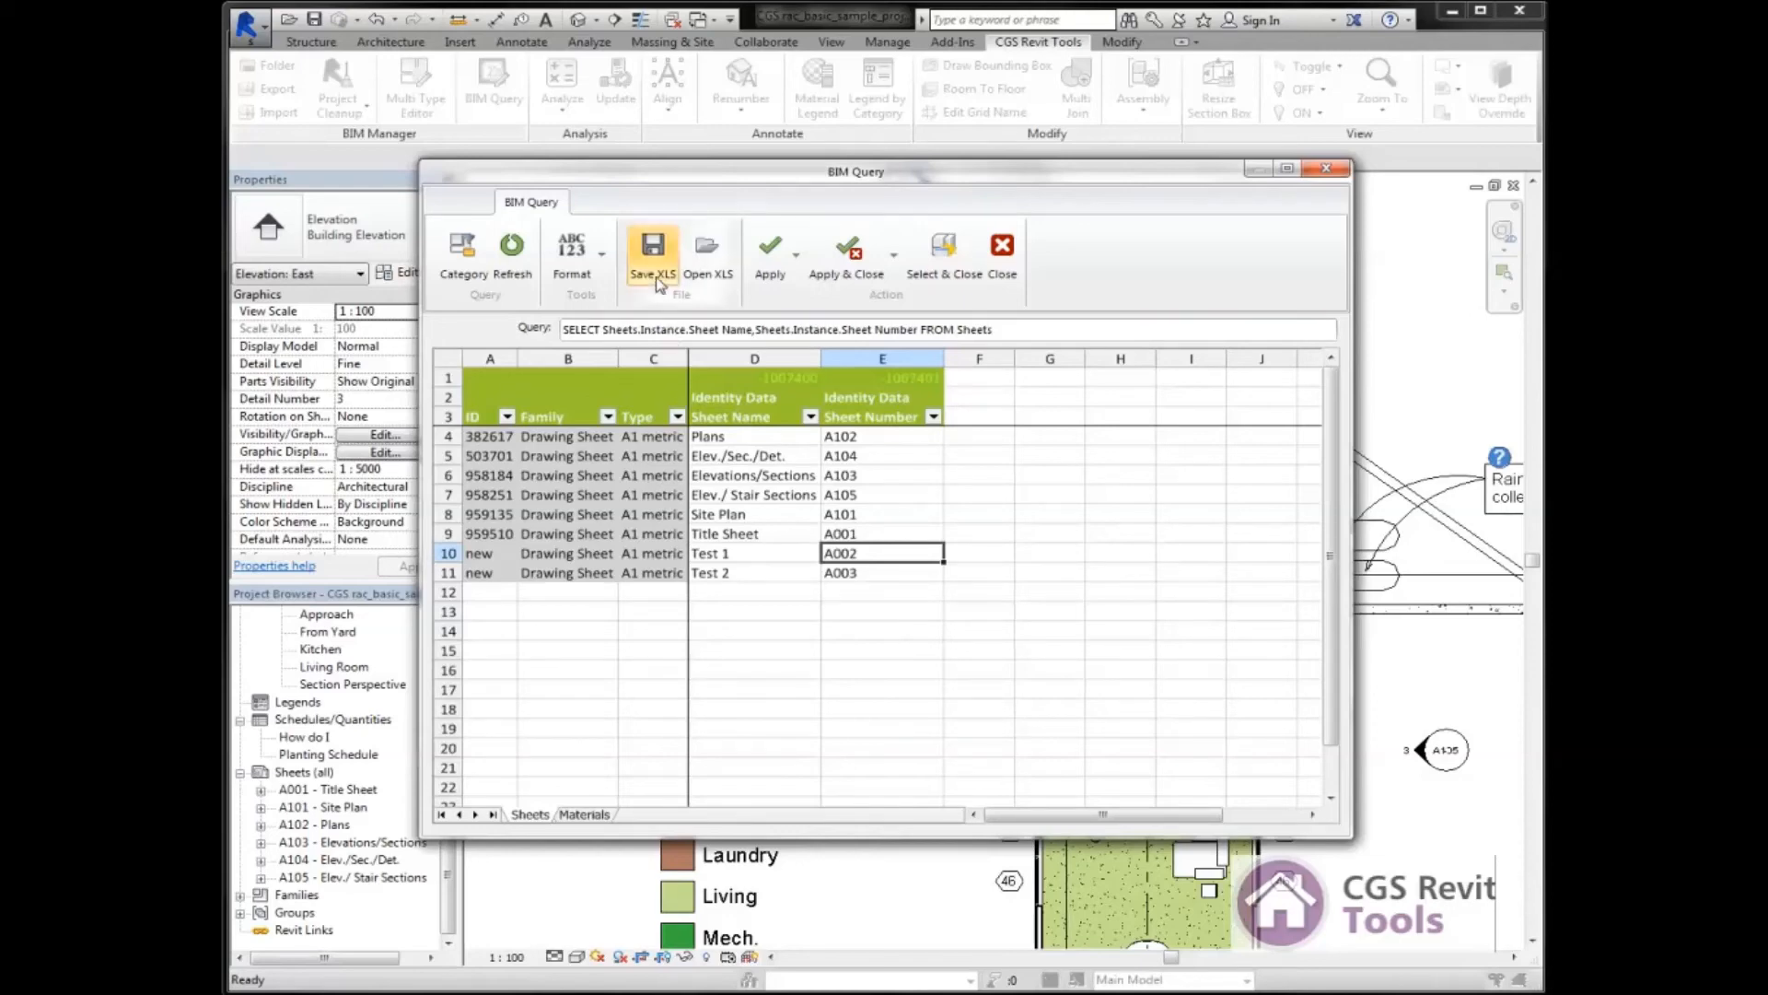
pyautogui.moveTo(847, 250)
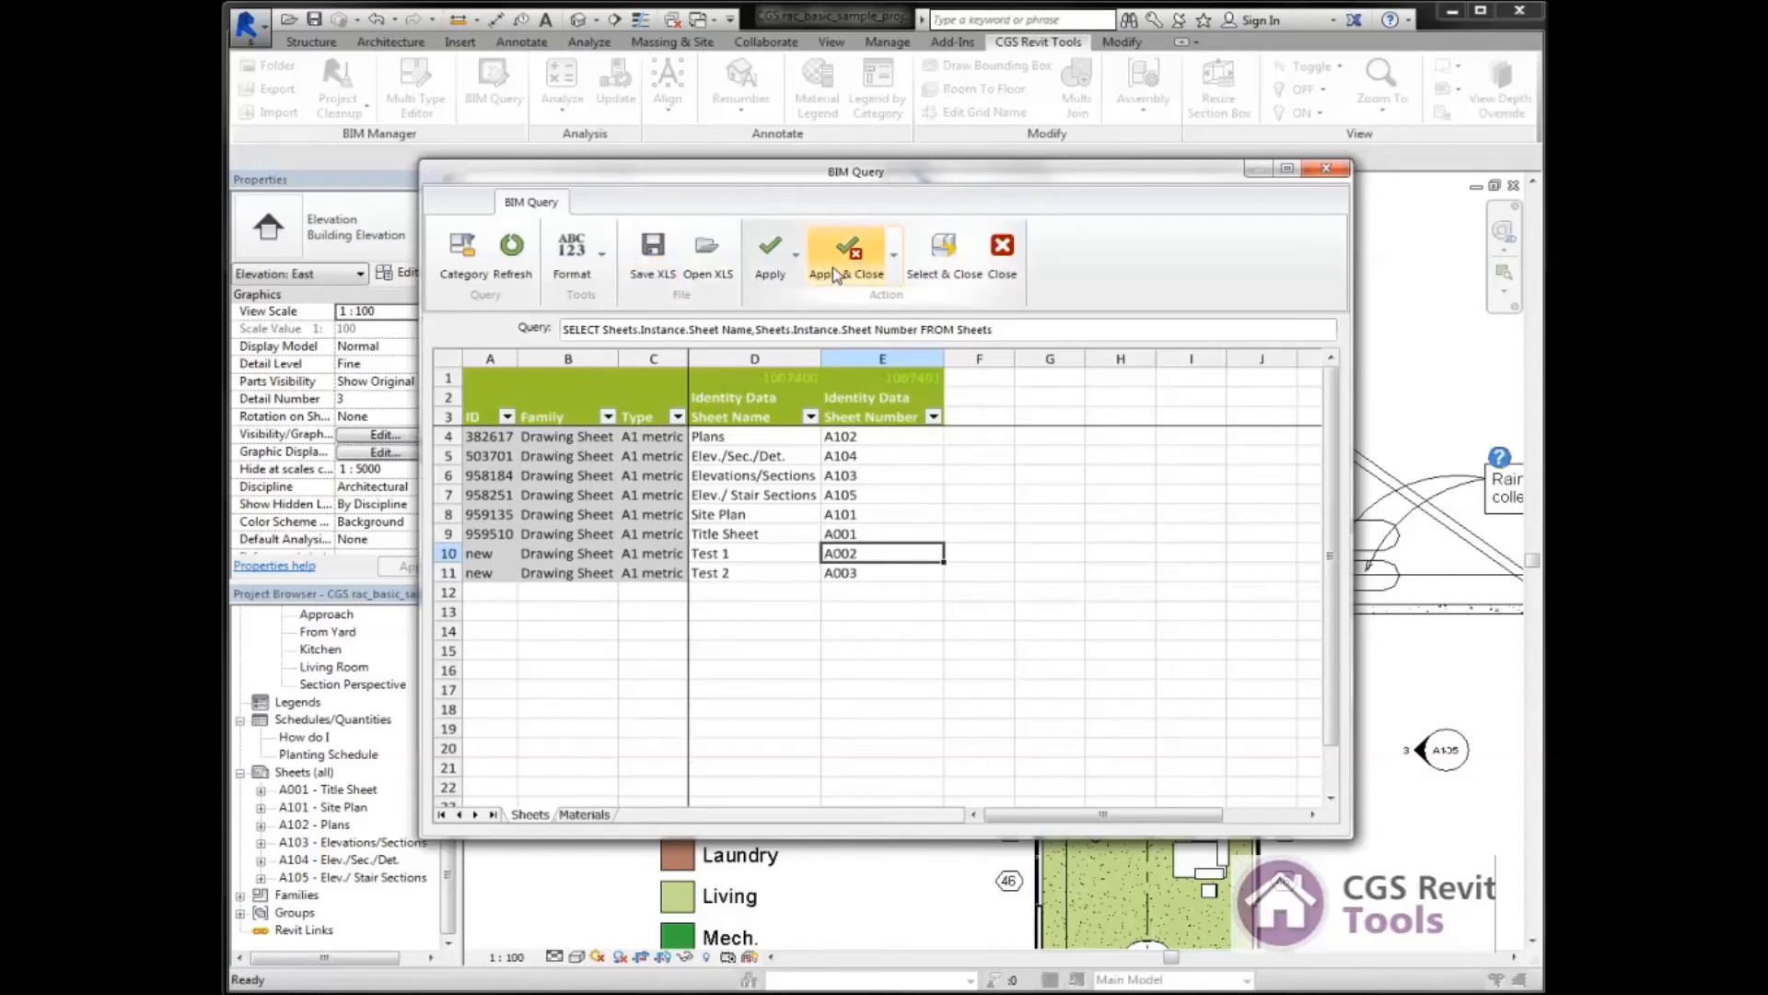
# Apply & Close the query, then locate A002 - Test 1 under Sheets in the Project Browser.
pyautogui.click(846, 250)
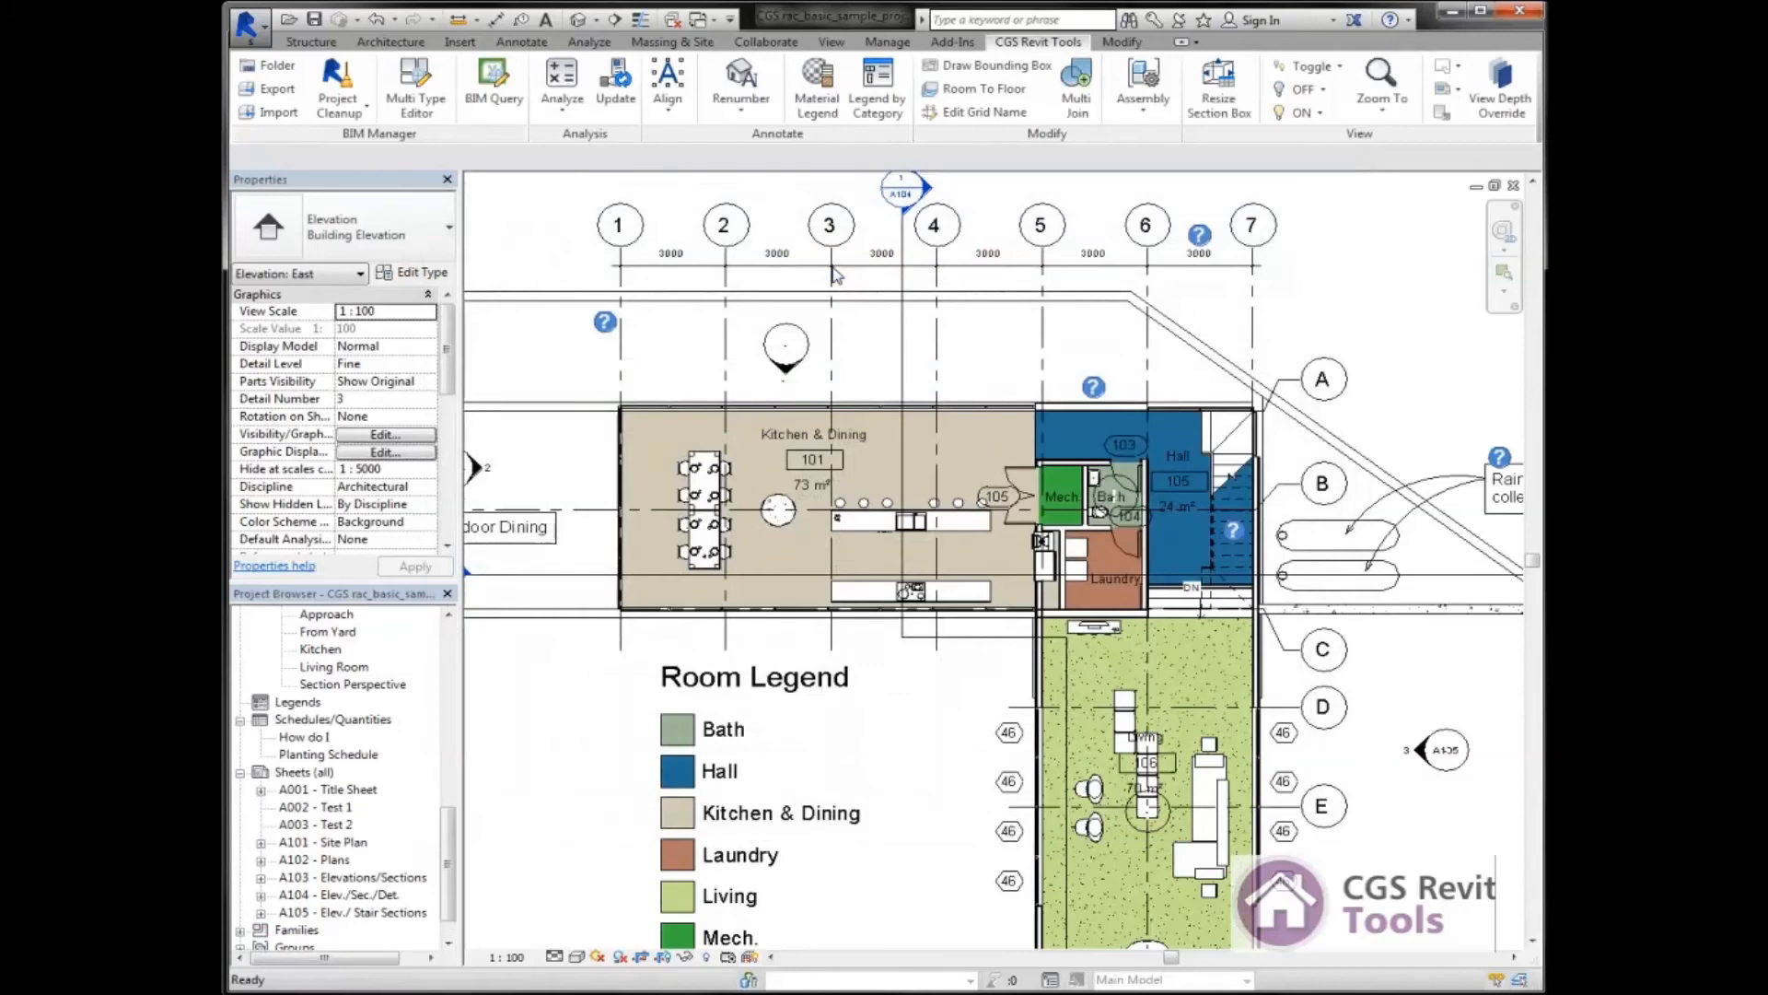
pyautogui.scroll(-3)
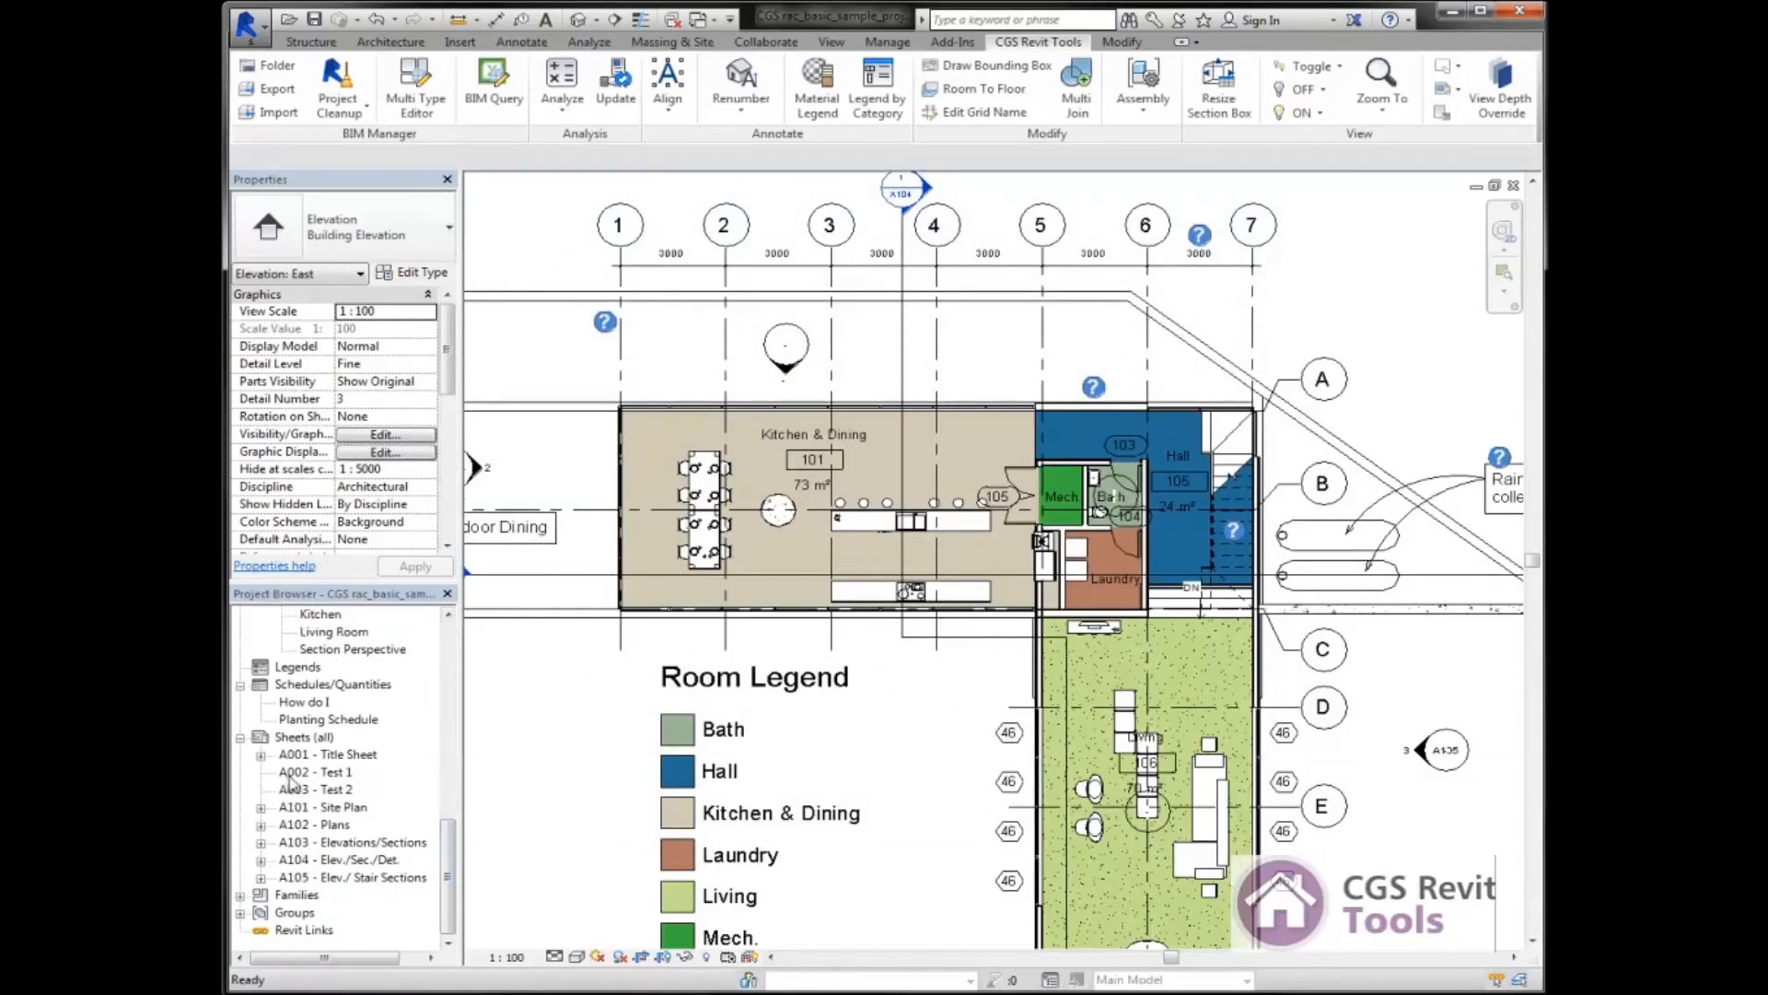
pyautogui.moveTo(320, 781)
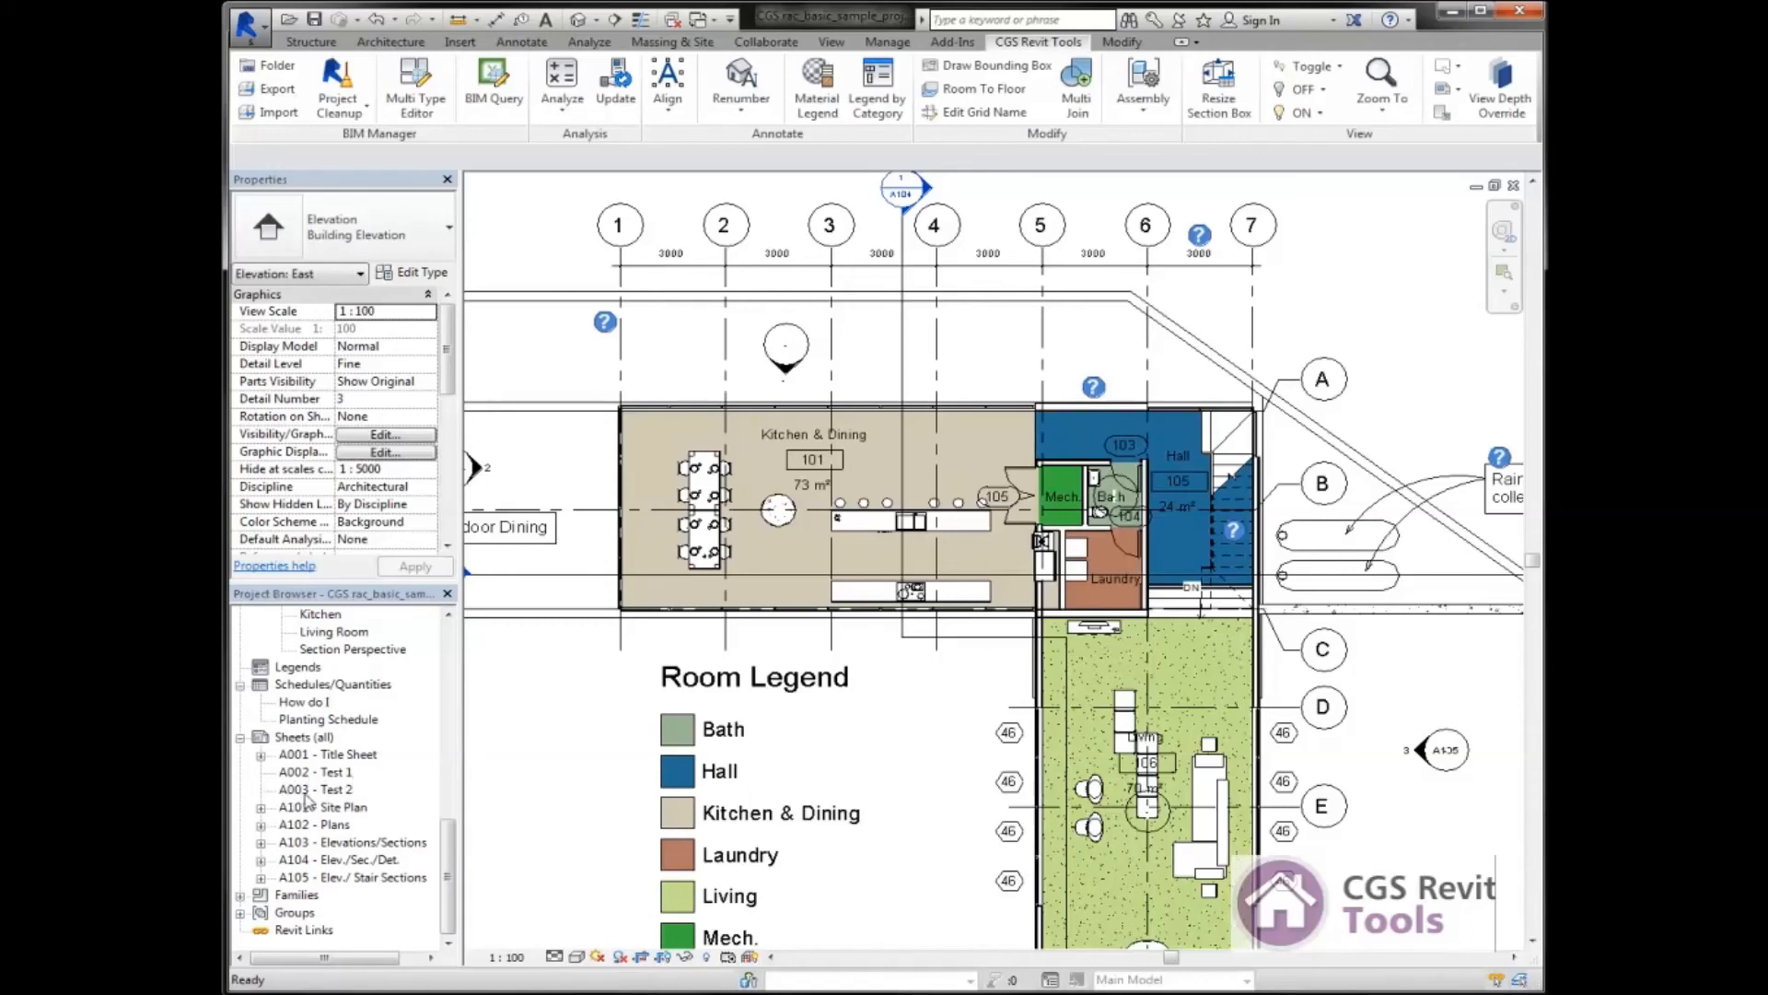
pyautogui.click(315, 772)
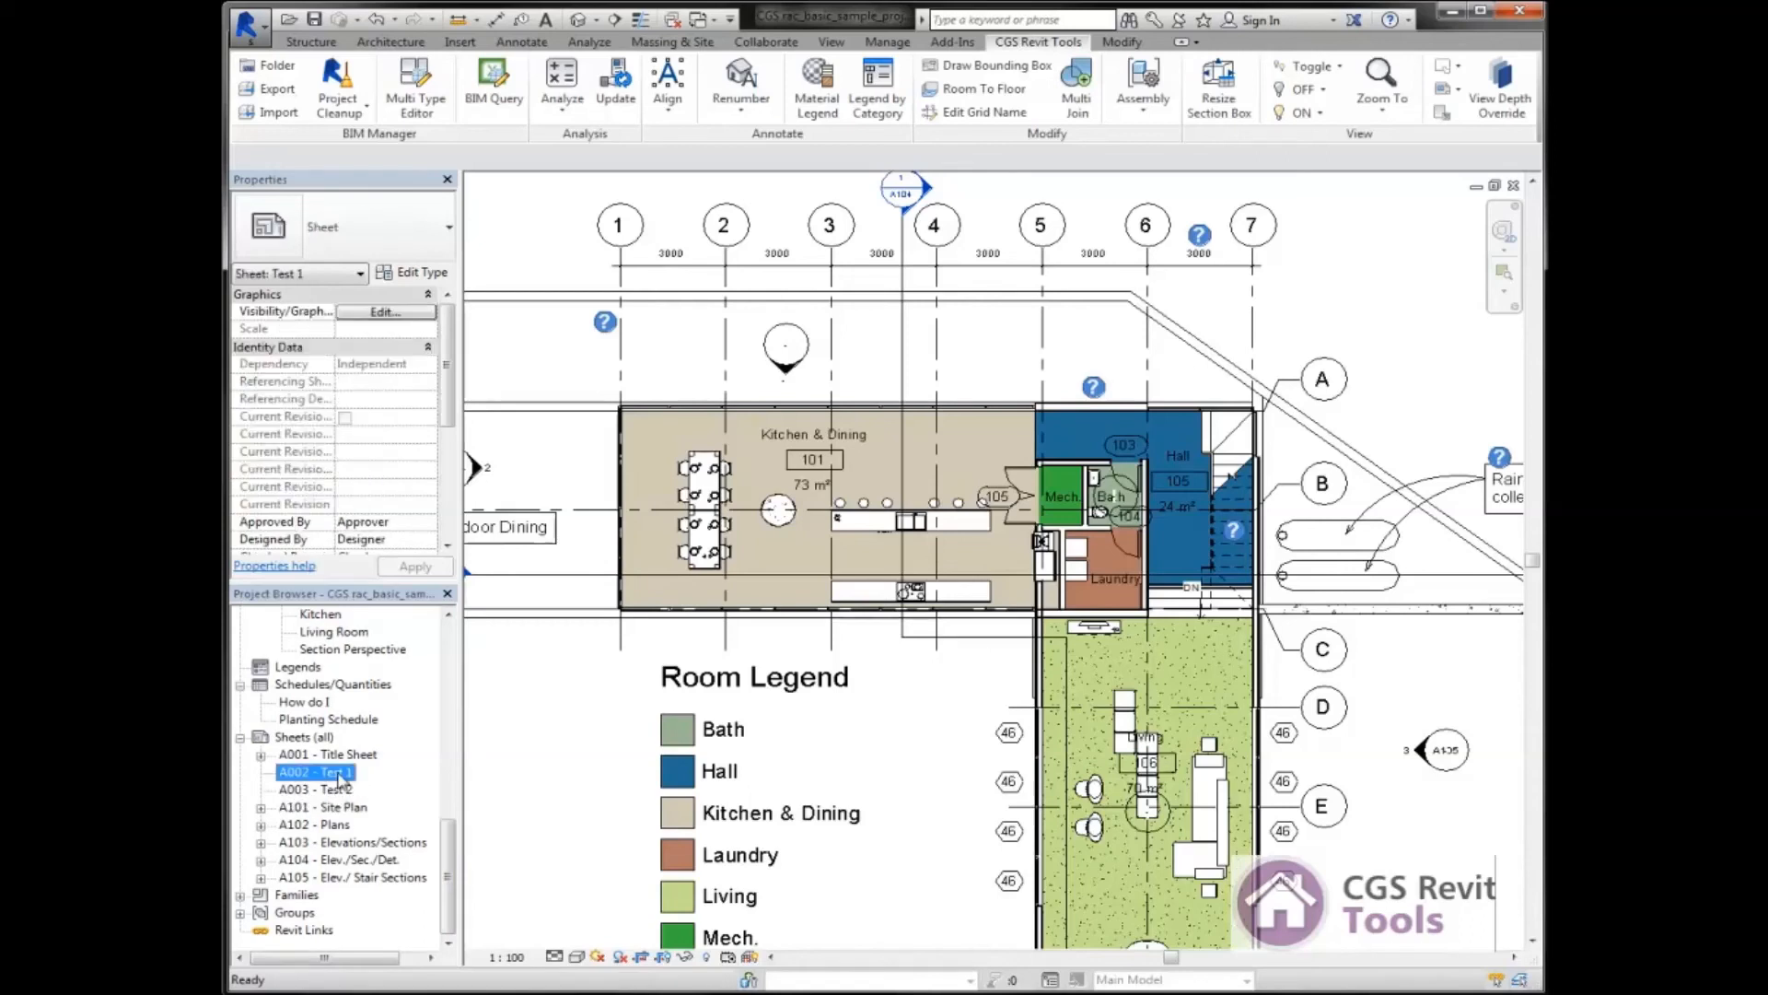
# Open sheet A002 - Test 1 to view its empty title block.
pyautogui.doubleClick(315, 772)
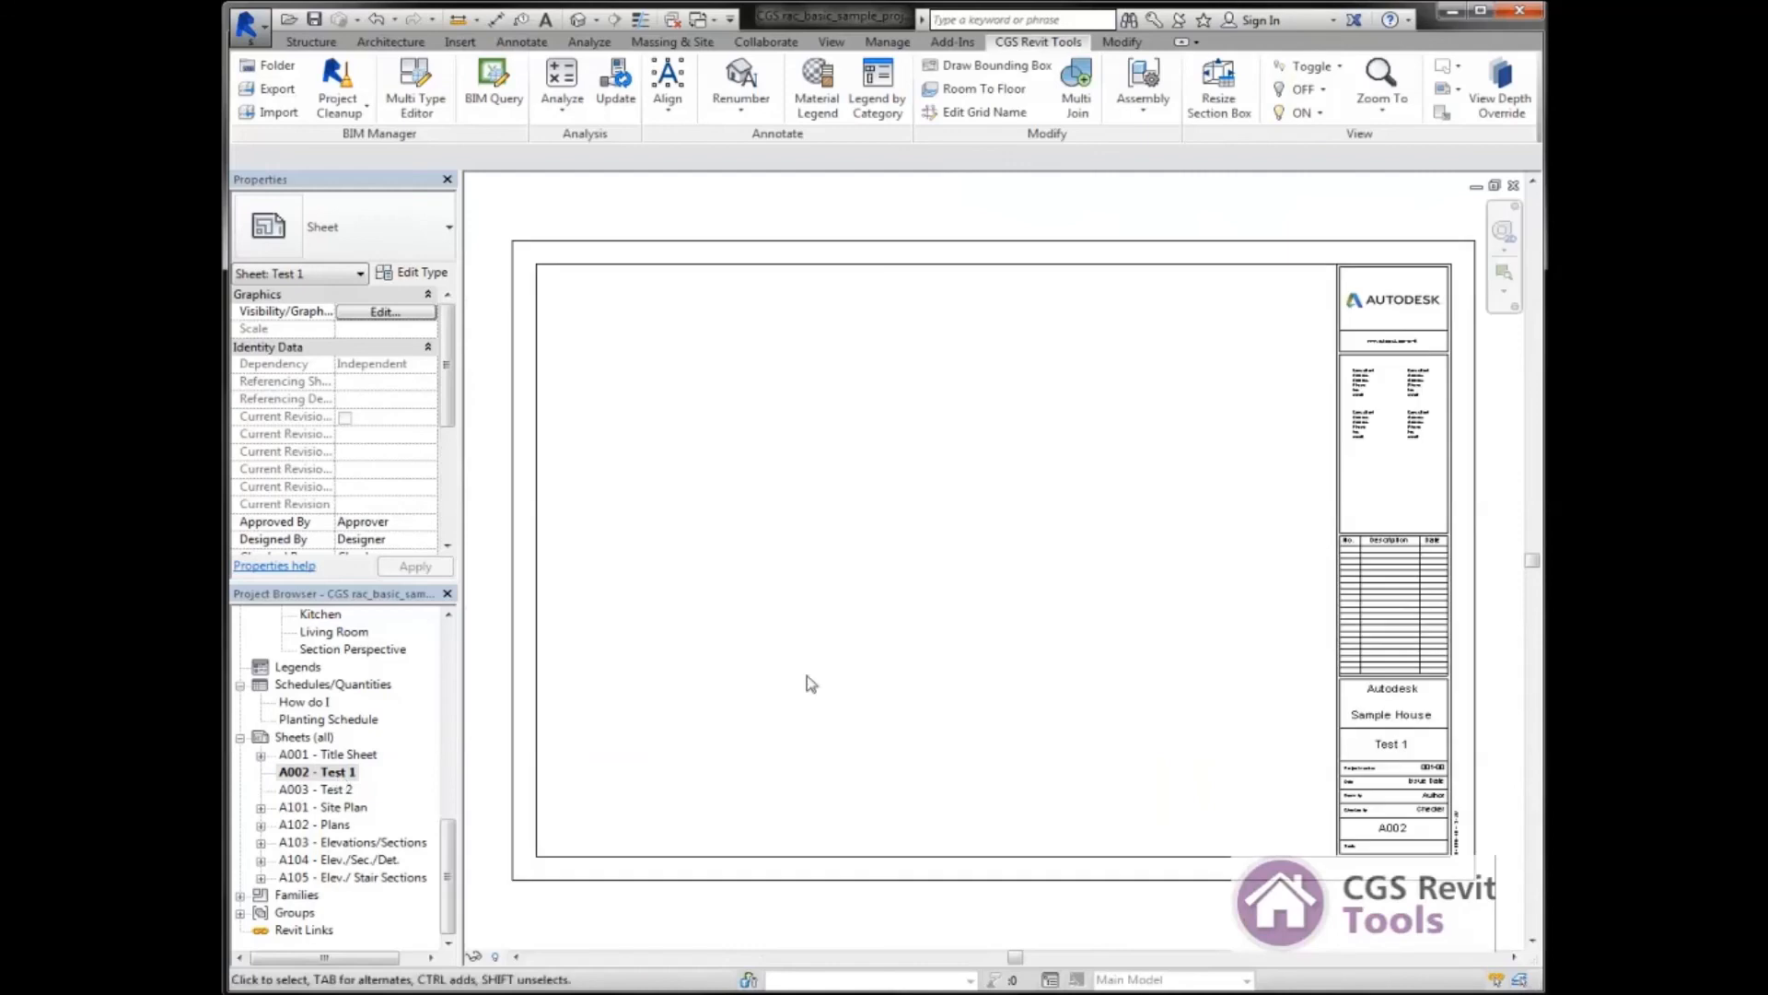
pyautogui.moveTo(1218, 674)
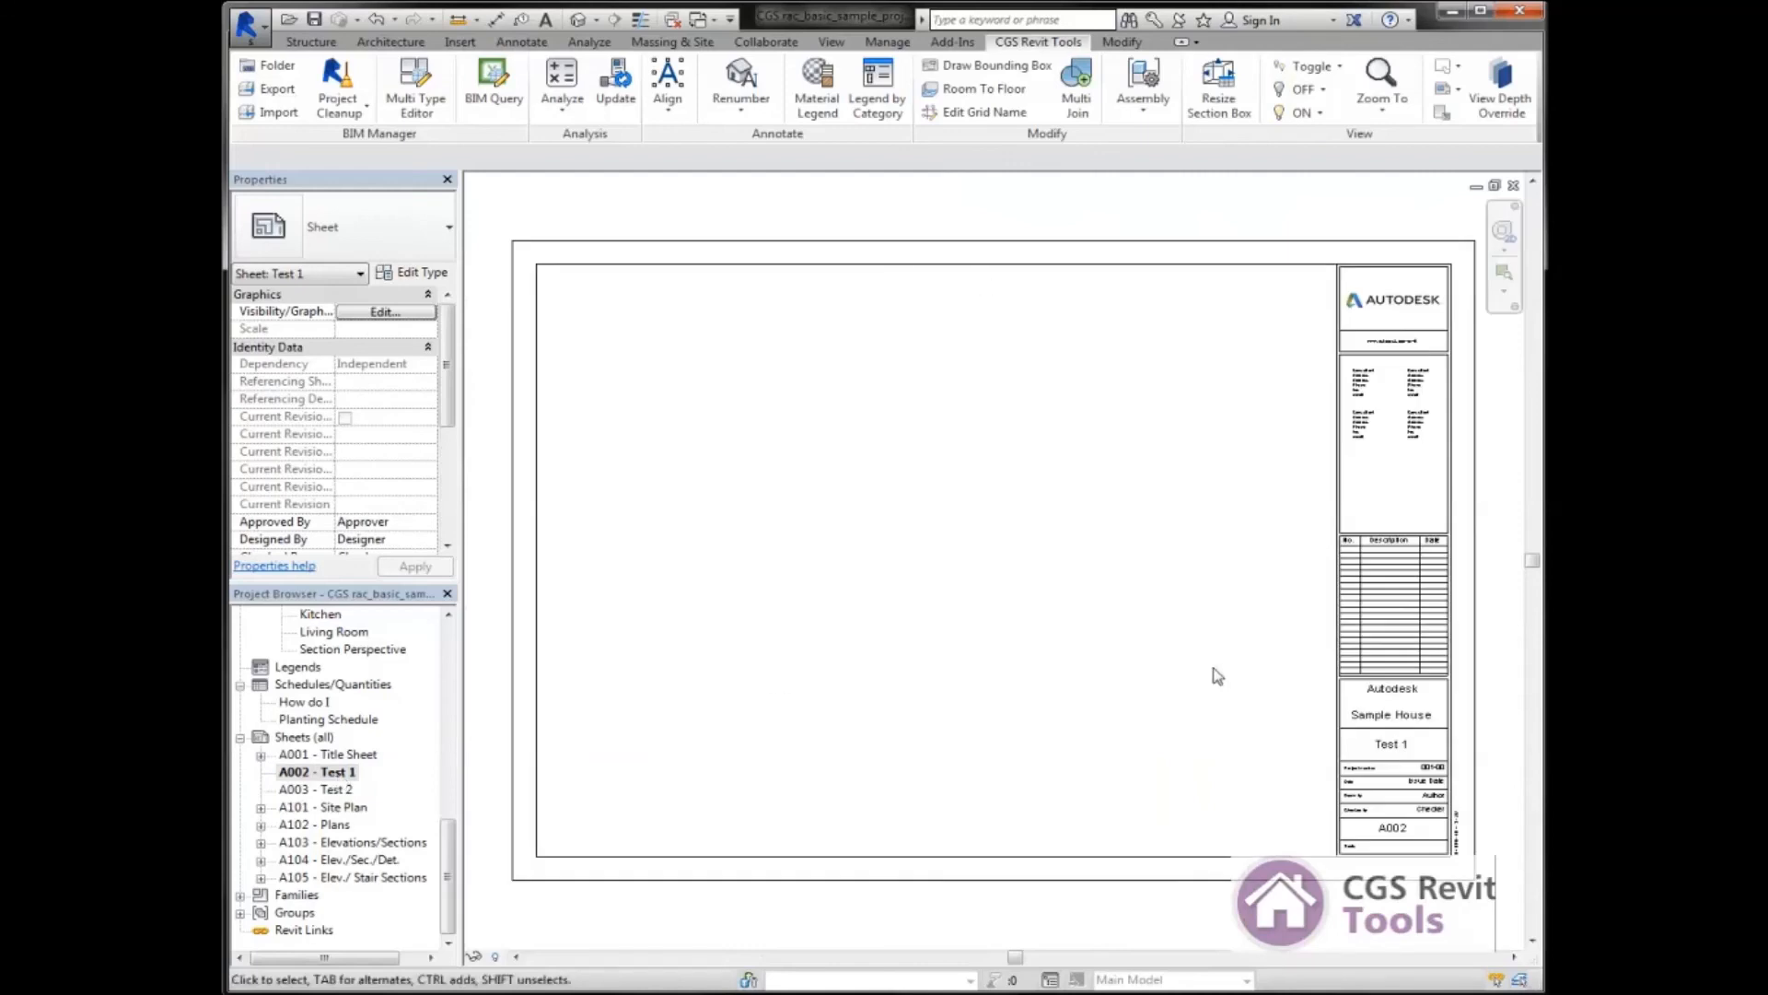